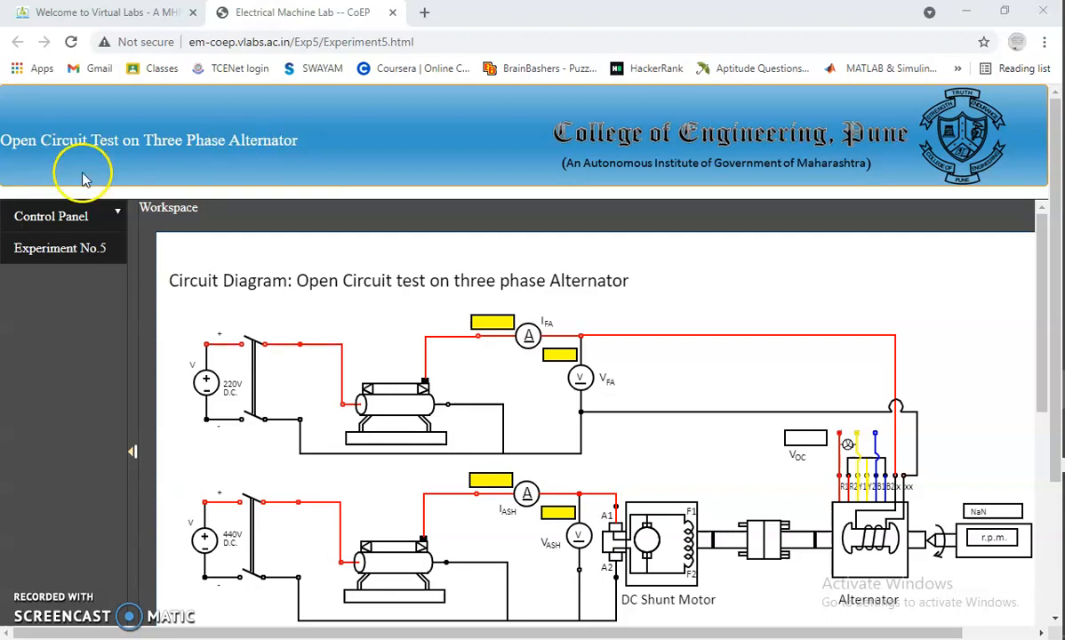
pyautogui.moveTo(829, 89)
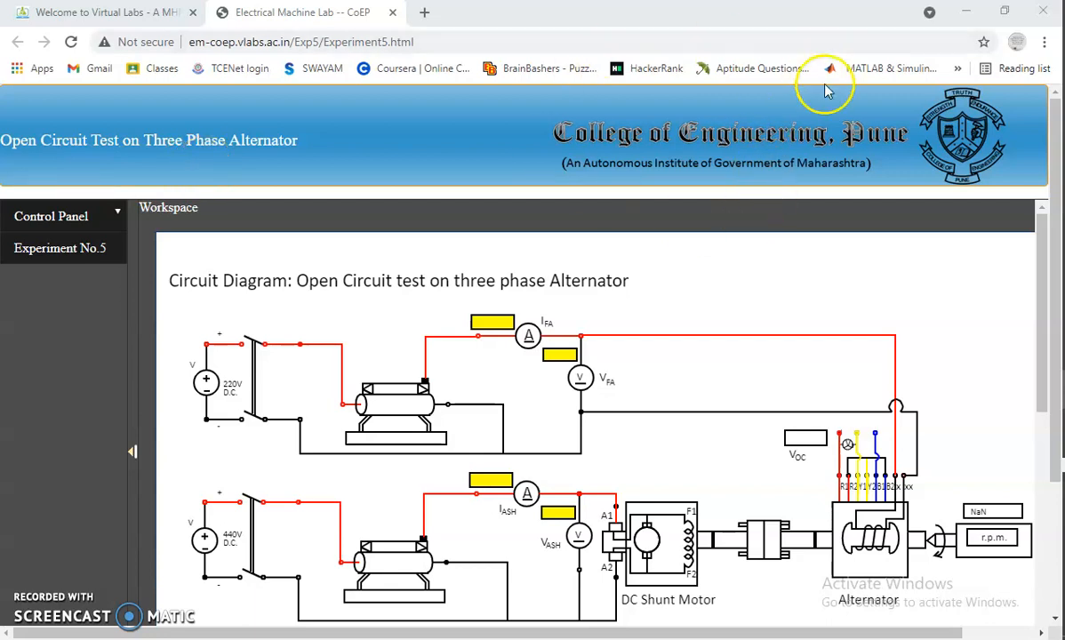
pyautogui.moveTo(247, 455)
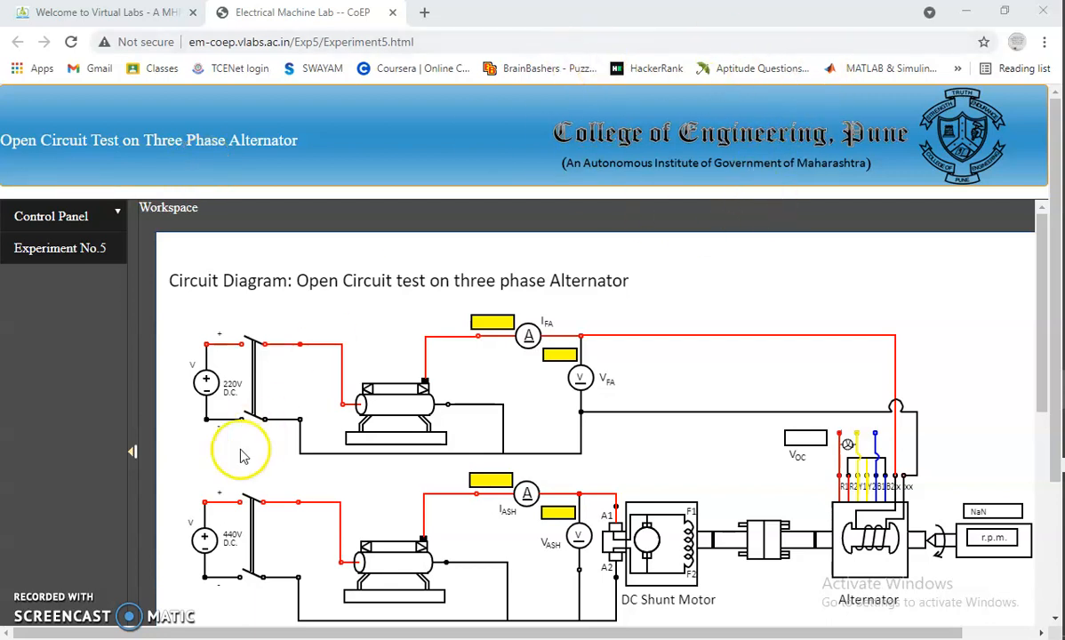
pyautogui.moveTo(388, 323)
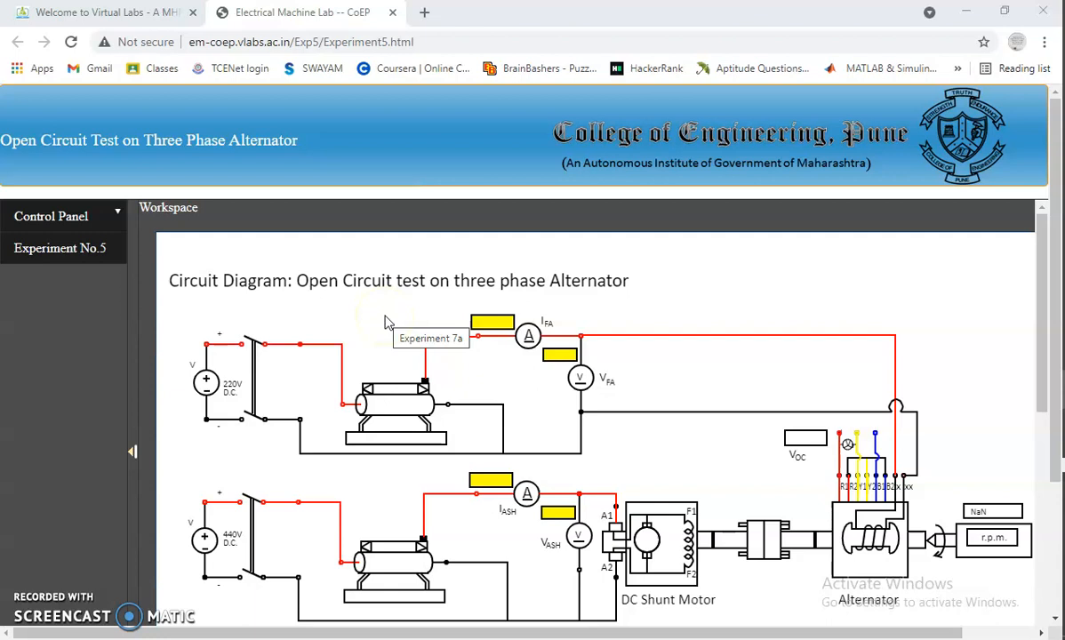
pyautogui.moveTo(688, 457)
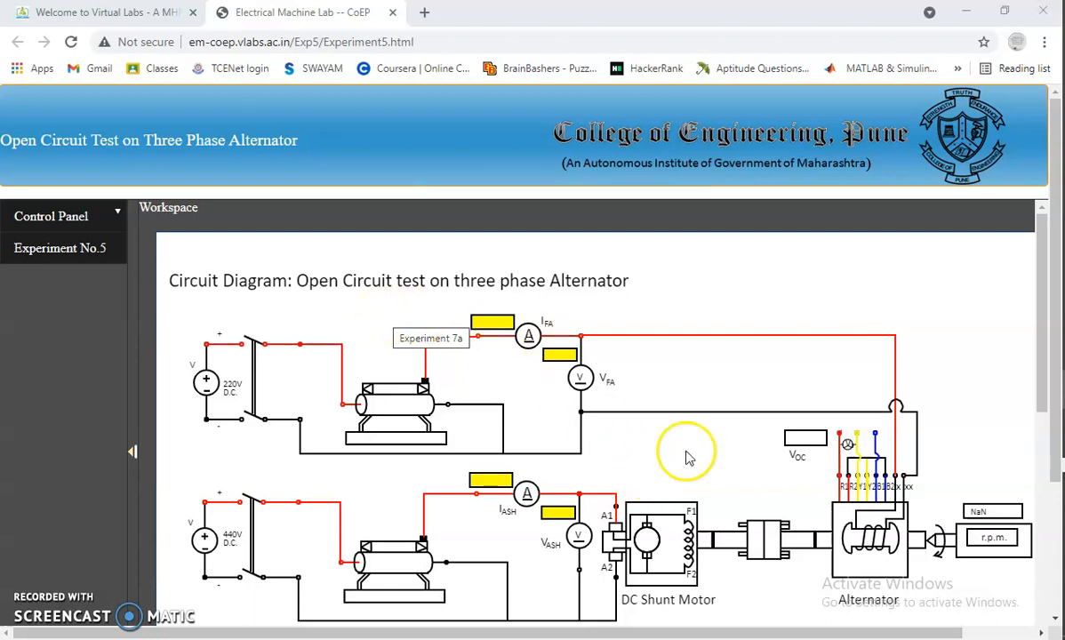
# Scroll down through the open circuit test page toward the simulation control buttons
pyautogui.scroll(-3)
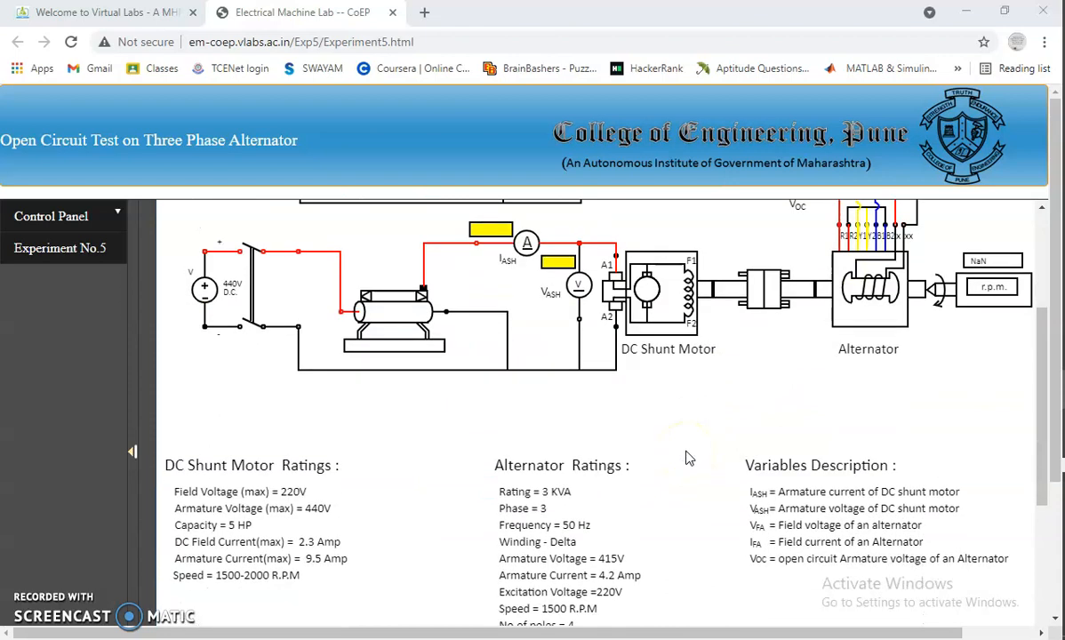
pyautogui.moveTo(754, 615)
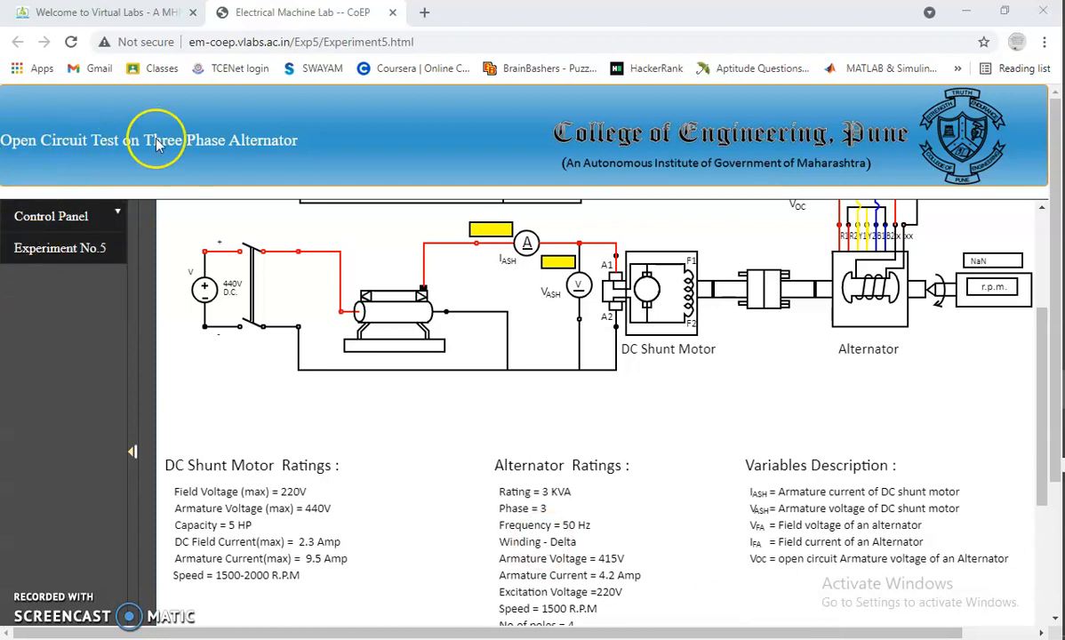
pyautogui.moveTo(906, 288)
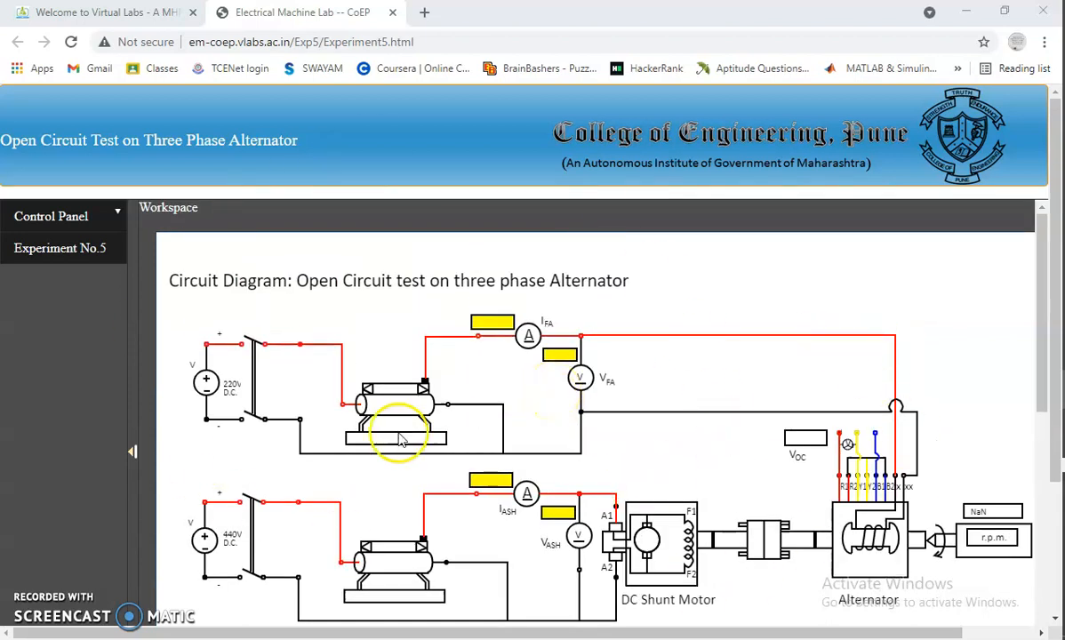
pyautogui.scroll(-3)
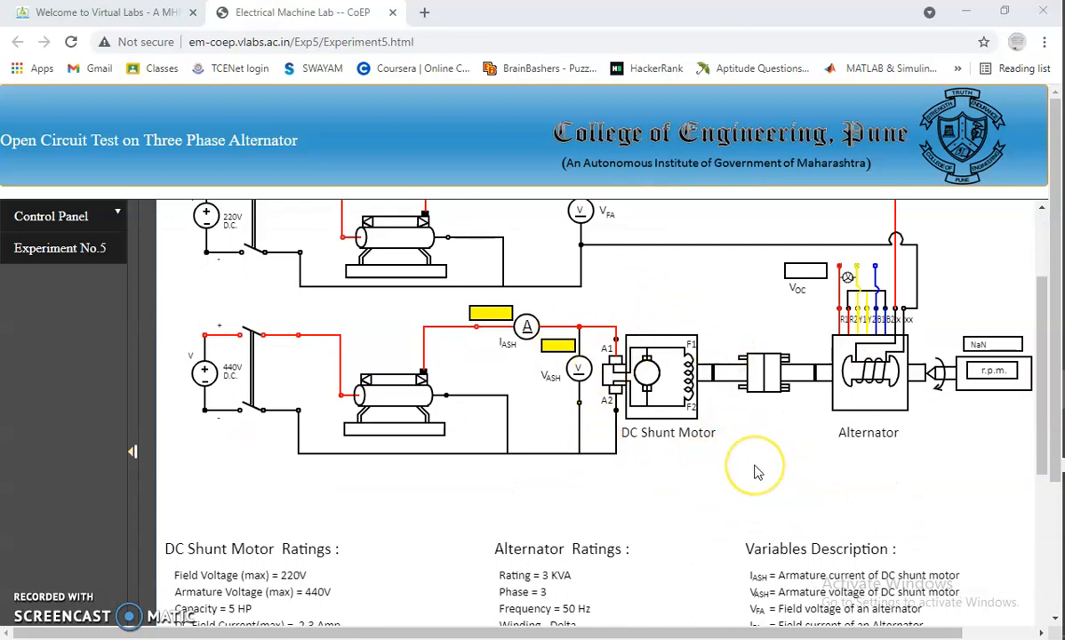
pyautogui.scroll(-3)
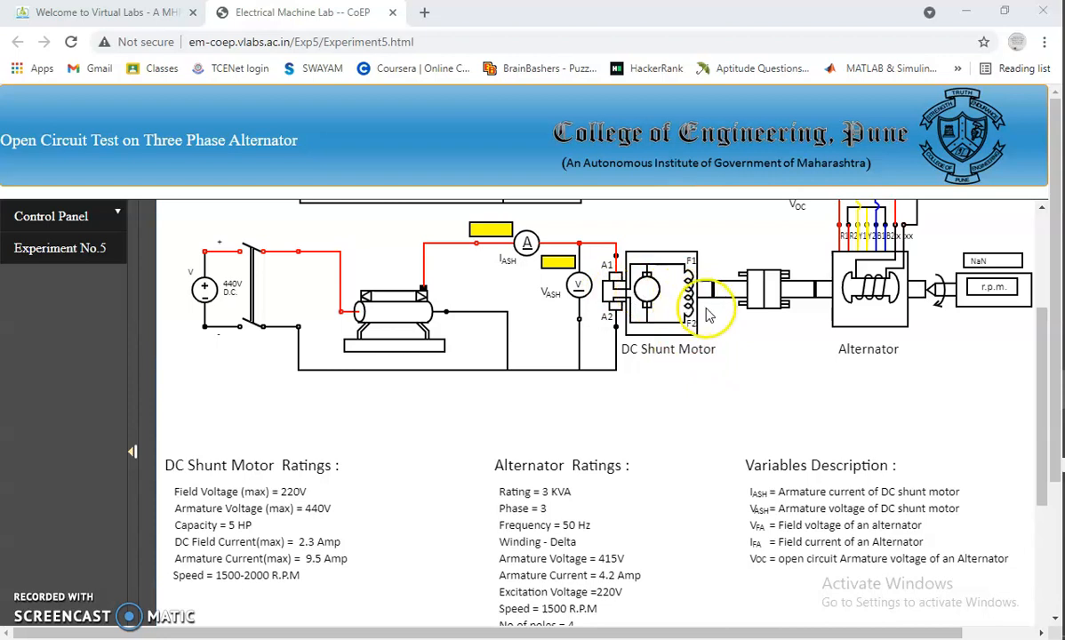
pyautogui.moveTo(869, 295)
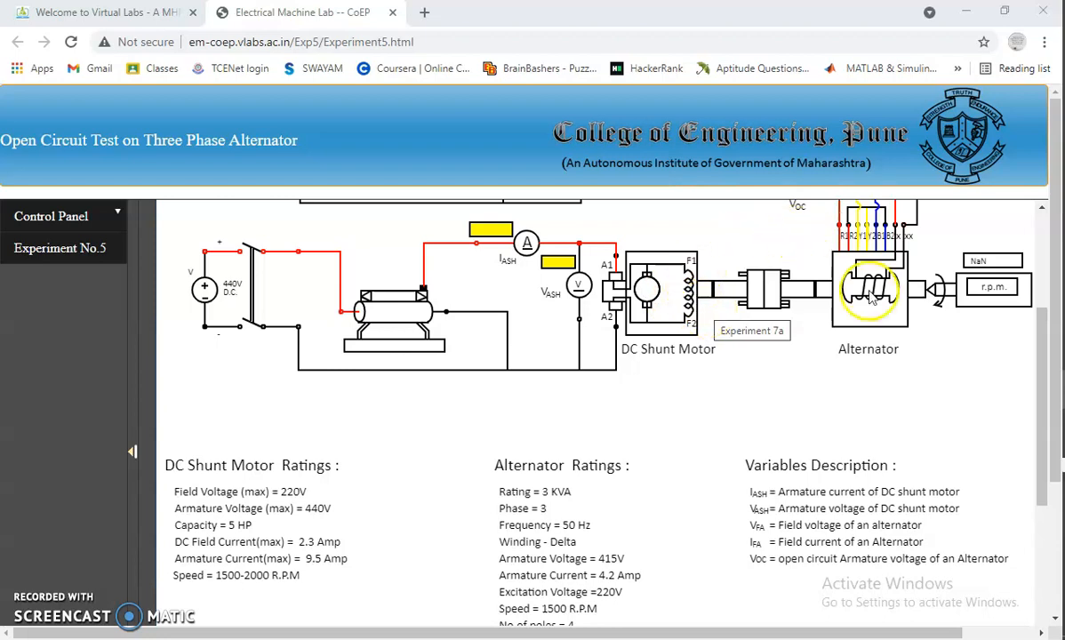
pyautogui.moveTo(874, 323)
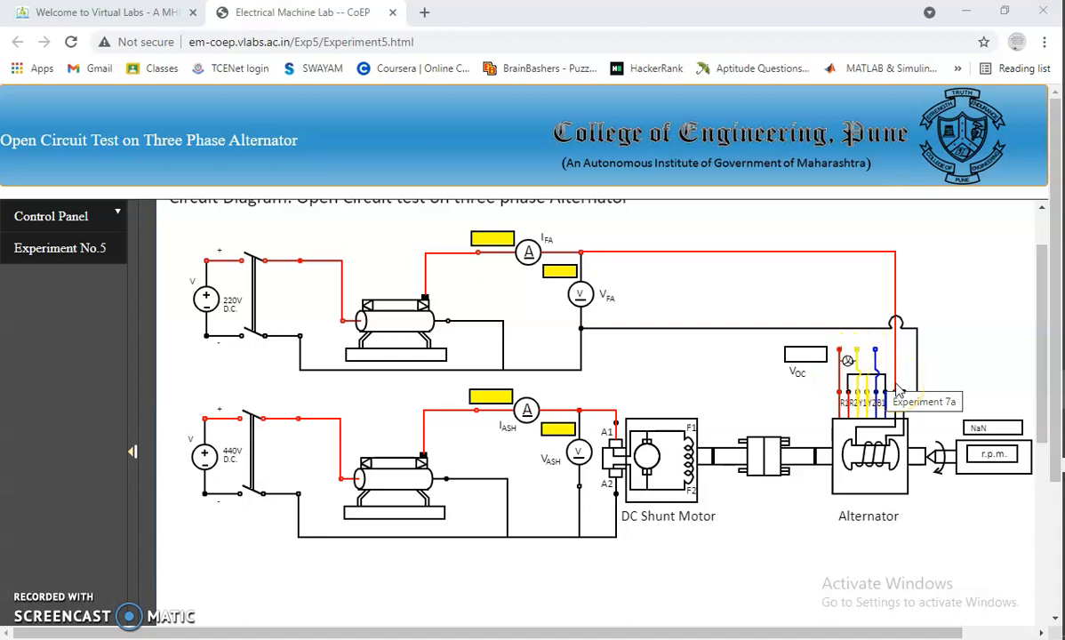
pyautogui.moveTo(926, 495)
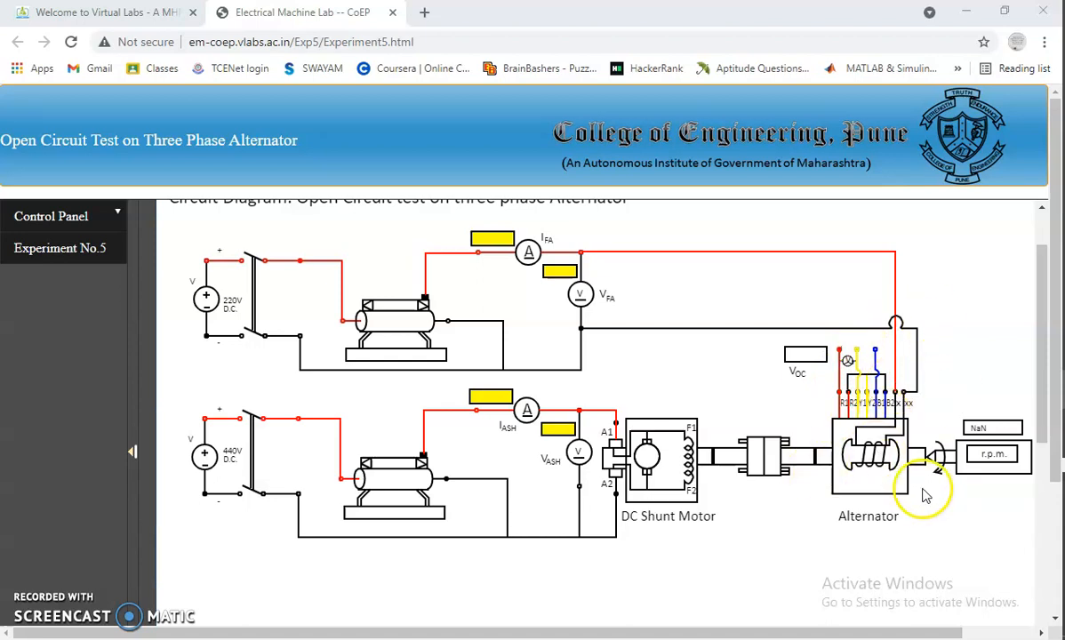
pyautogui.moveTo(921, 483)
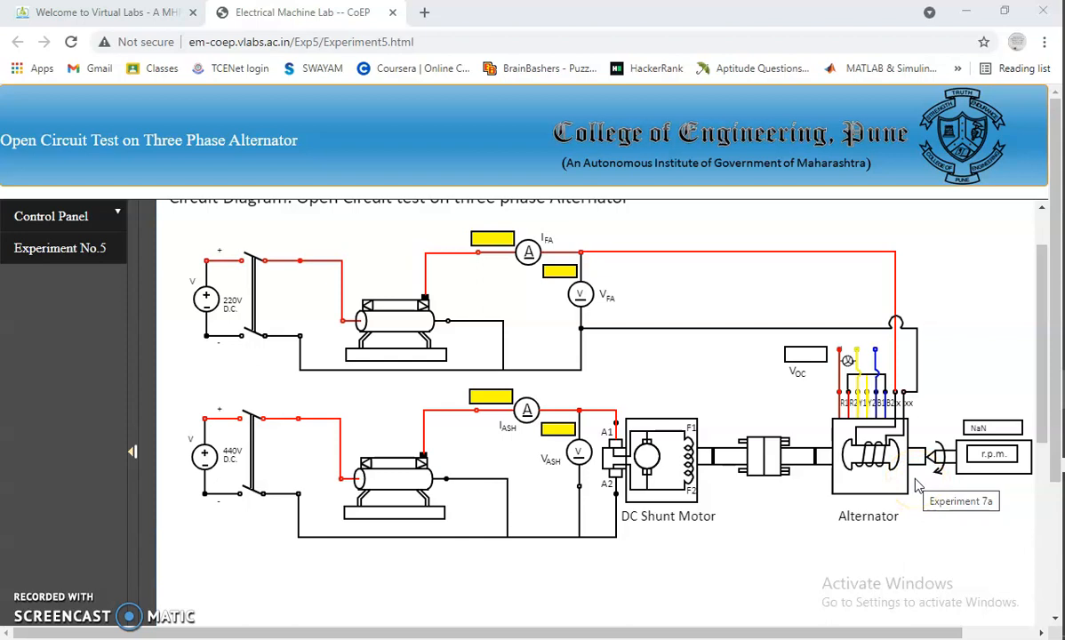
pyautogui.scroll(-3)
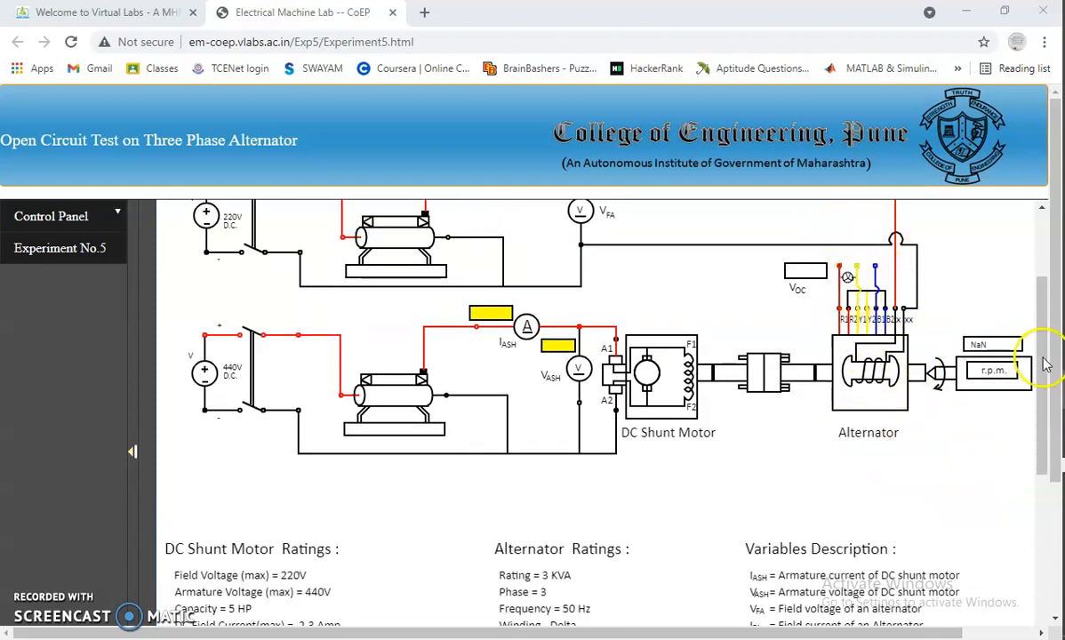
pyautogui.moveTo(937, 331)
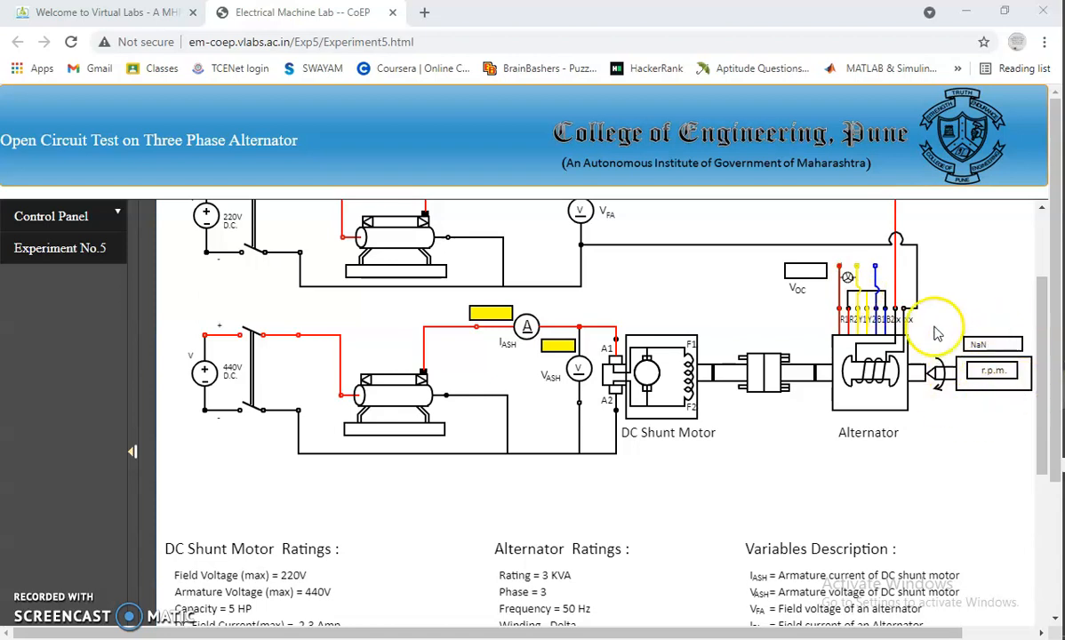
pyautogui.moveTo(956, 374)
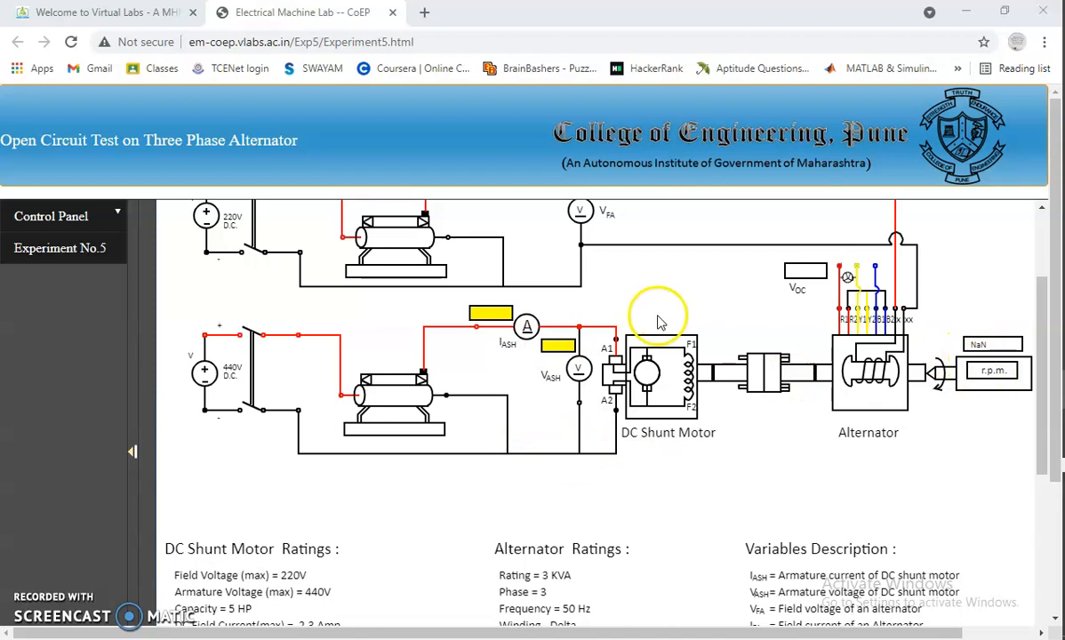
pyautogui.moveTo(527, 327)
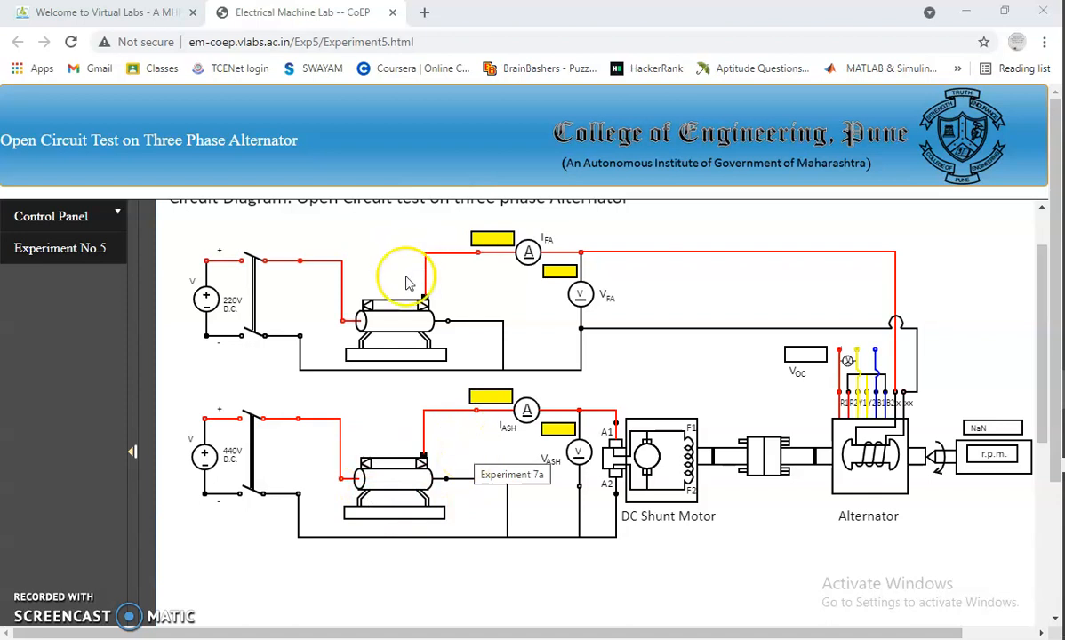
pyautogui.moveTo(402, 352)
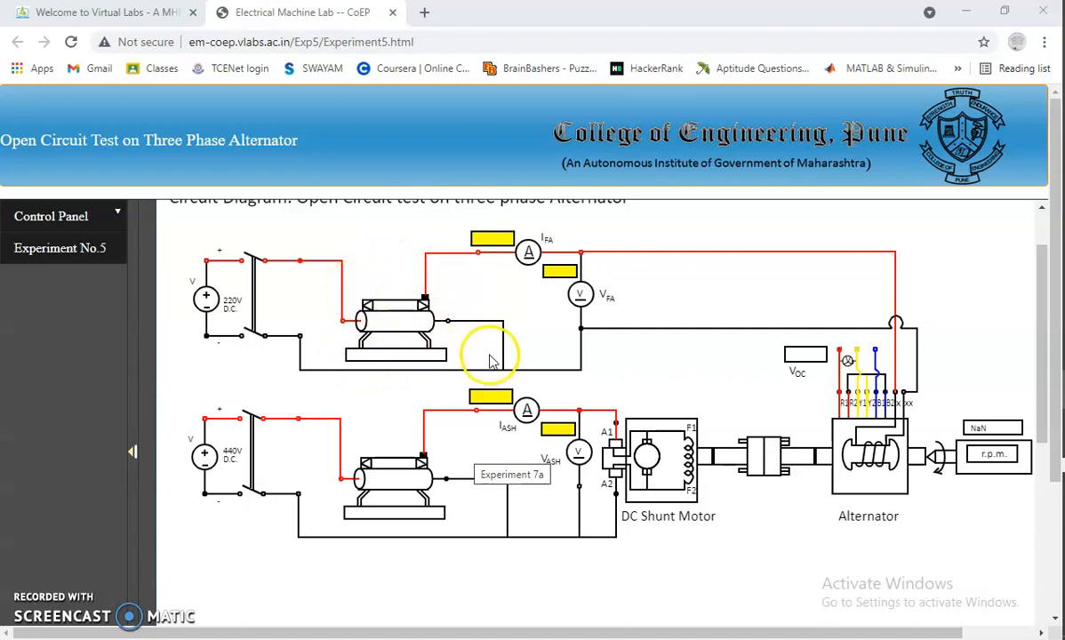
pyautogui.scroll(-3)
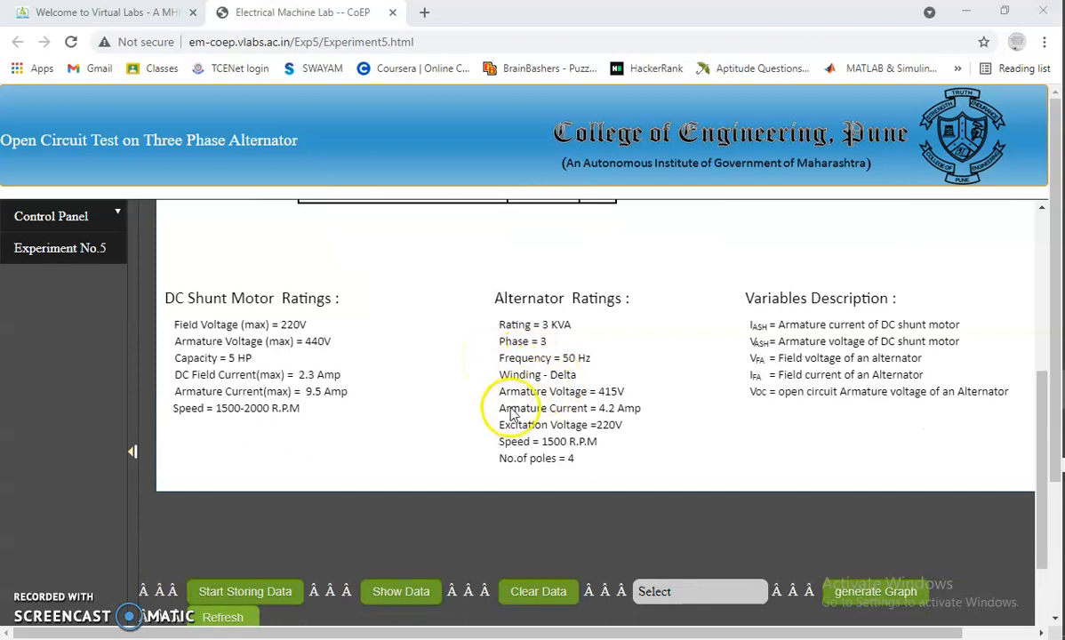
pyautogui.moveTo(526, 446)
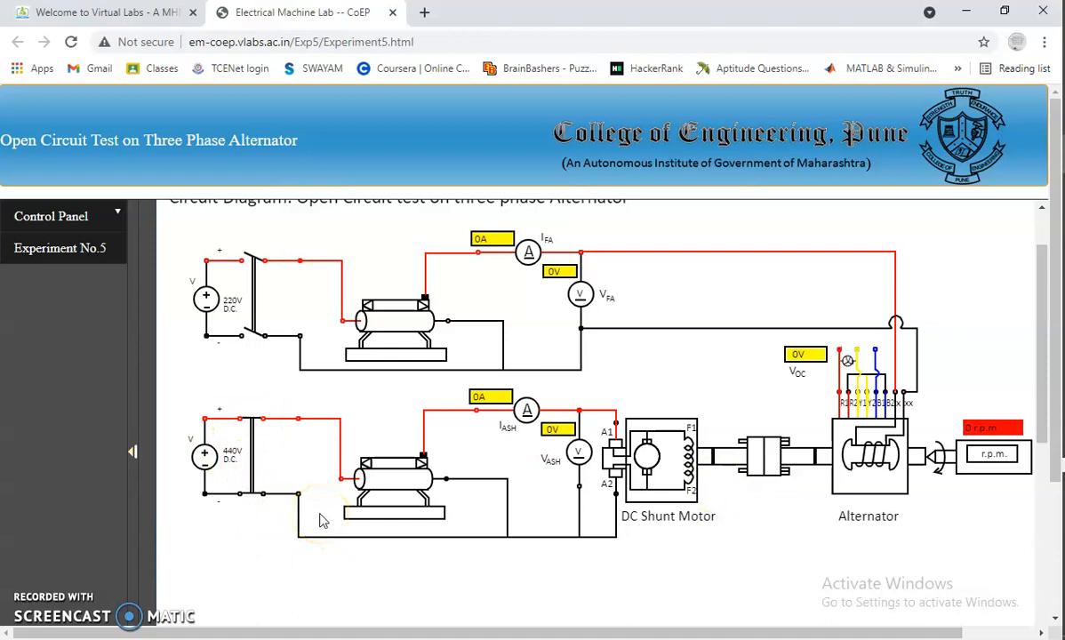
pyautogui.moveTo(948, 517)
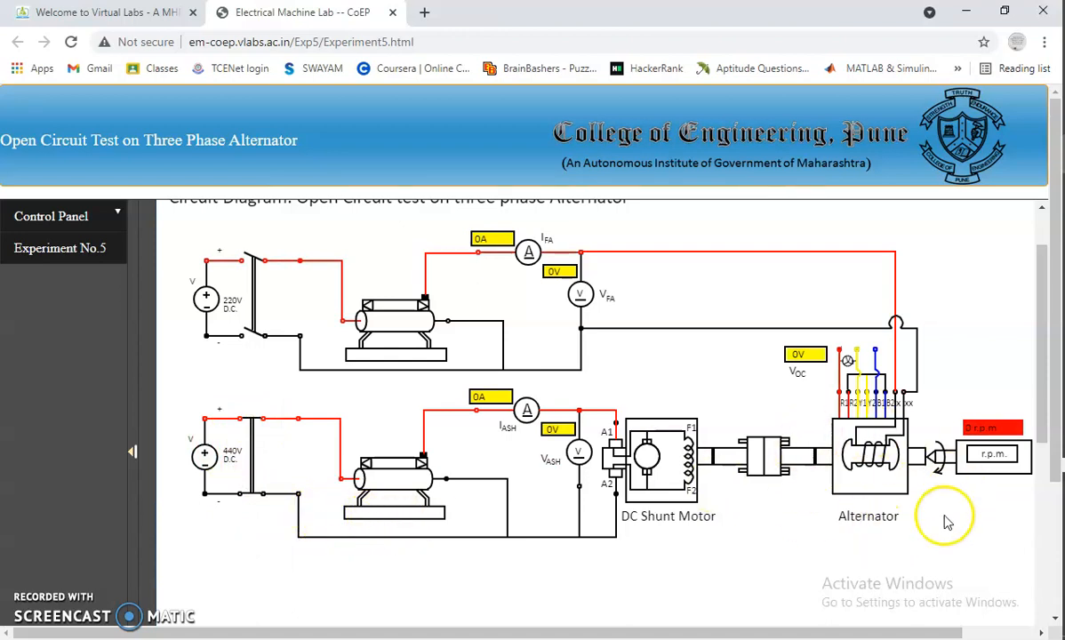
# Step the motor armature rheostat up to 428 V, bringing the alternator near 1500 rpm at 27 V open-circuit
pyautogui.scroll(-3)
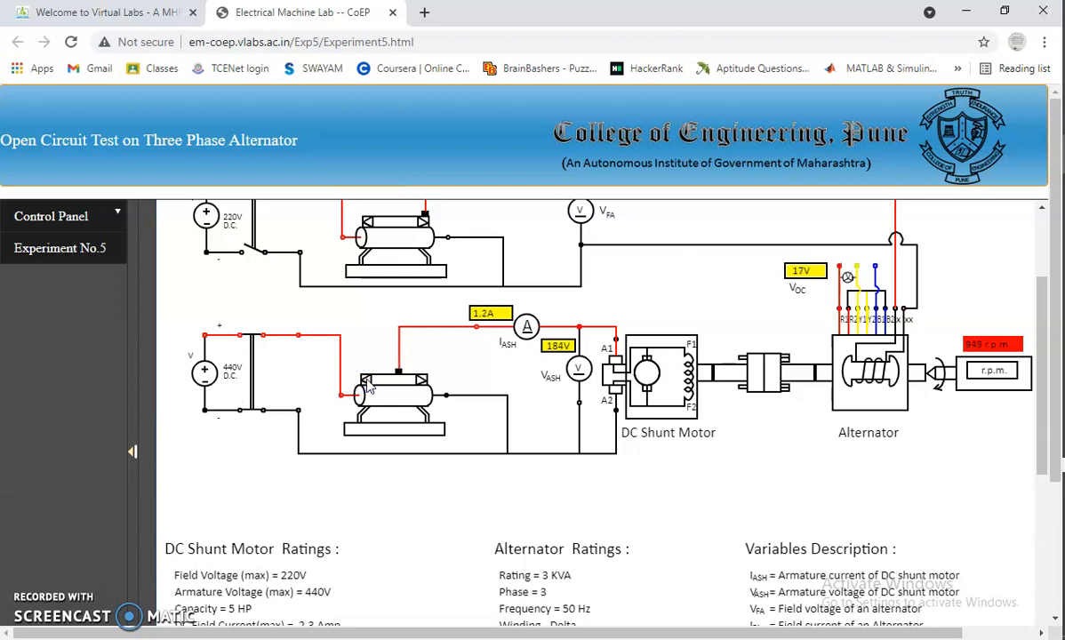
pyautogui.click(363, 381)
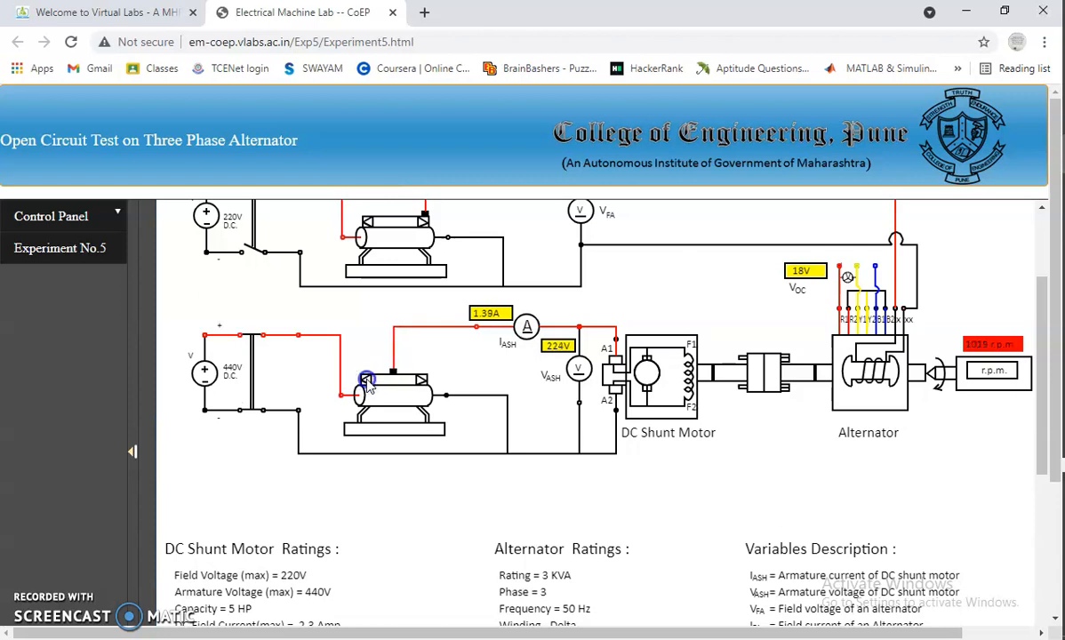
pyautogui.click(360, 379)
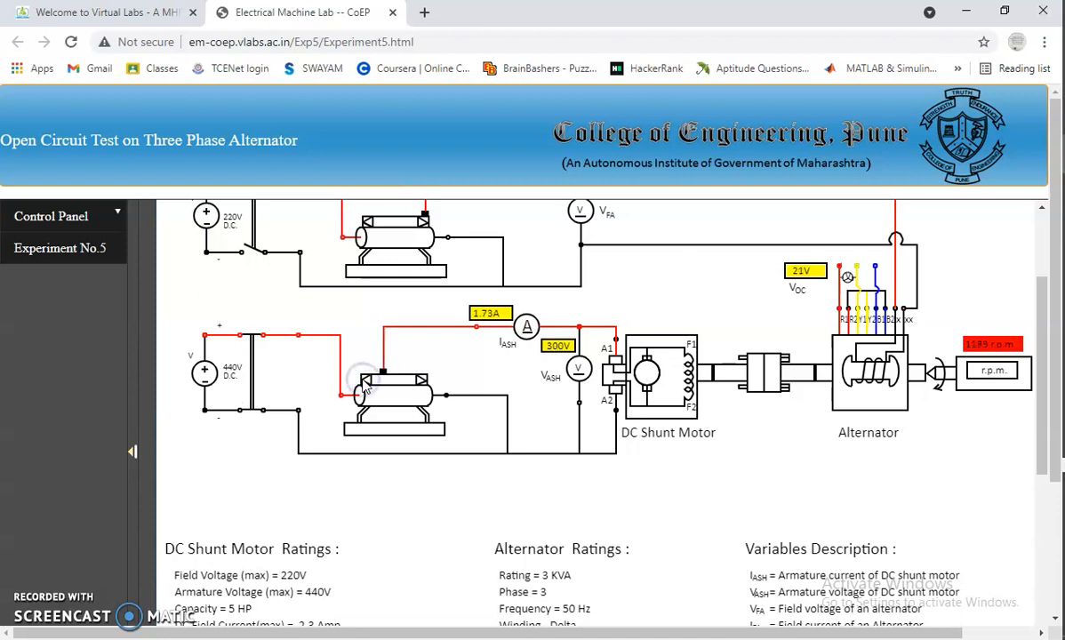
pyautogui.click(359, 375)
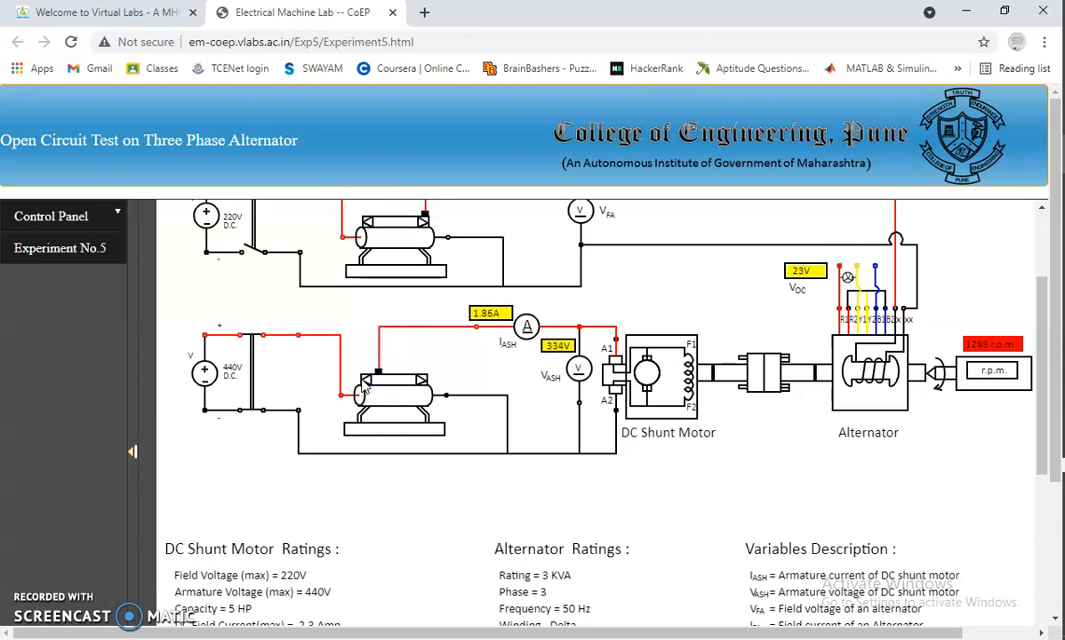
pyautogui.click(357, 376)
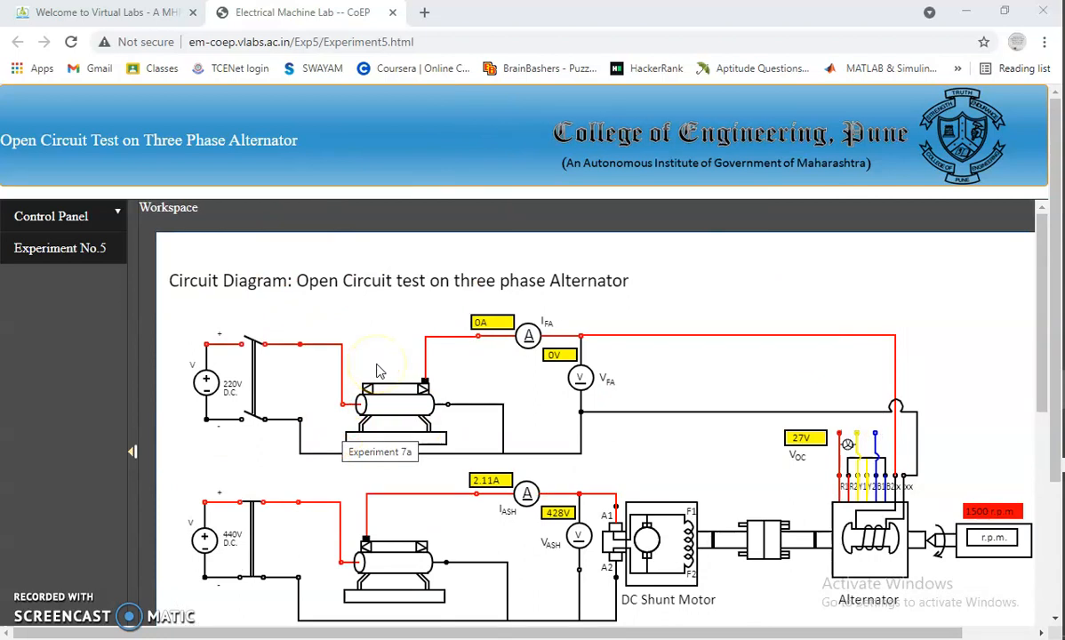
pyautogui.moveTo(234, 313)
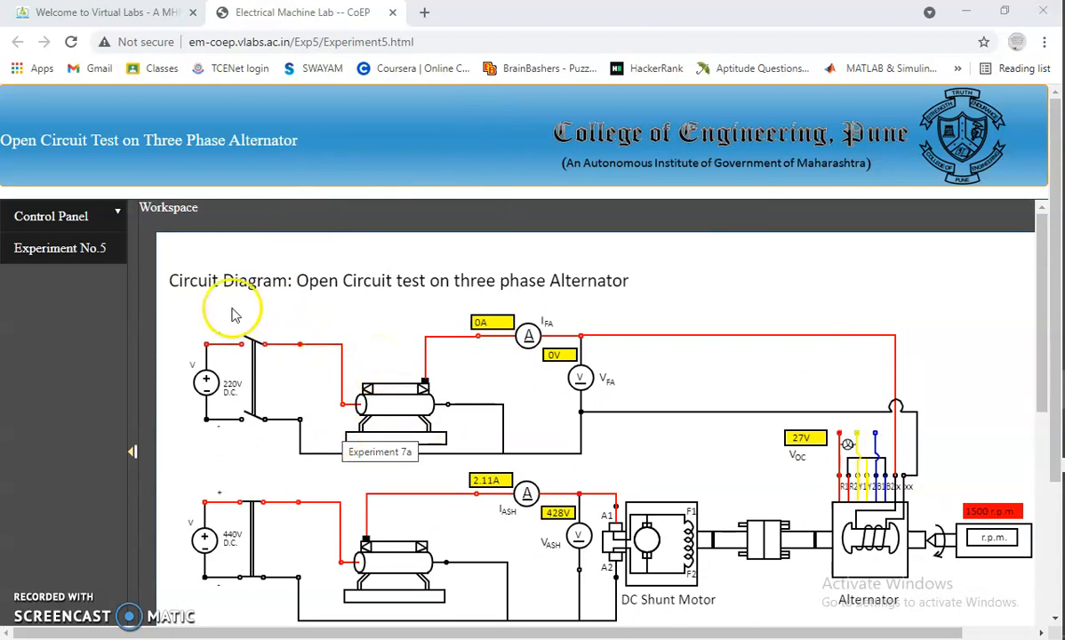
pyautogui.moveTo(374, 418)
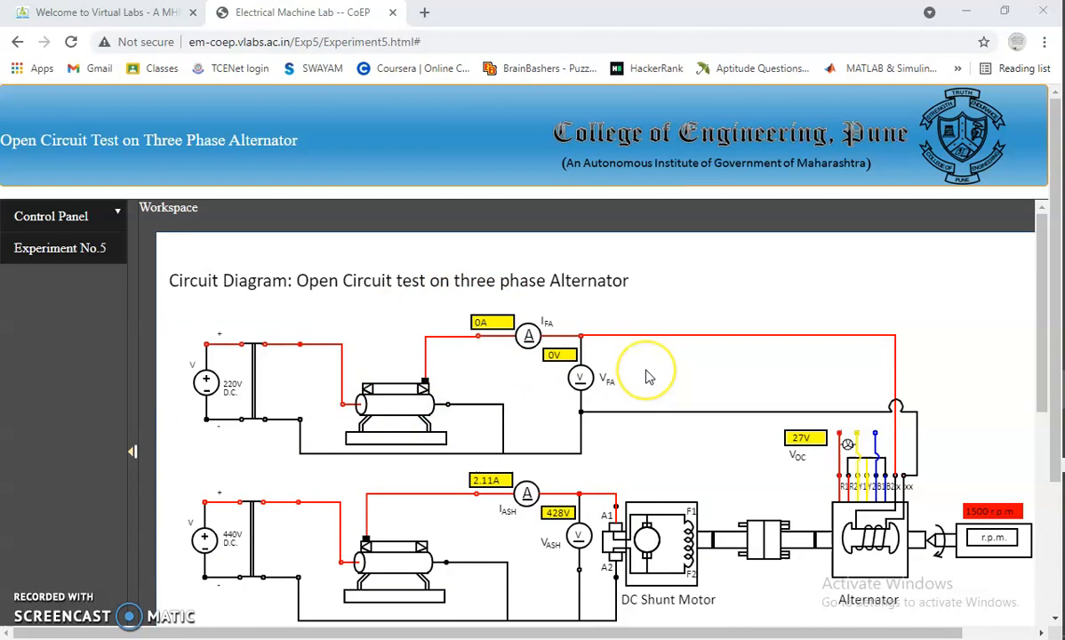
# Scroll between the circuit and the observation table while the stored readings accumulate
pyautogui.scroll(-3)
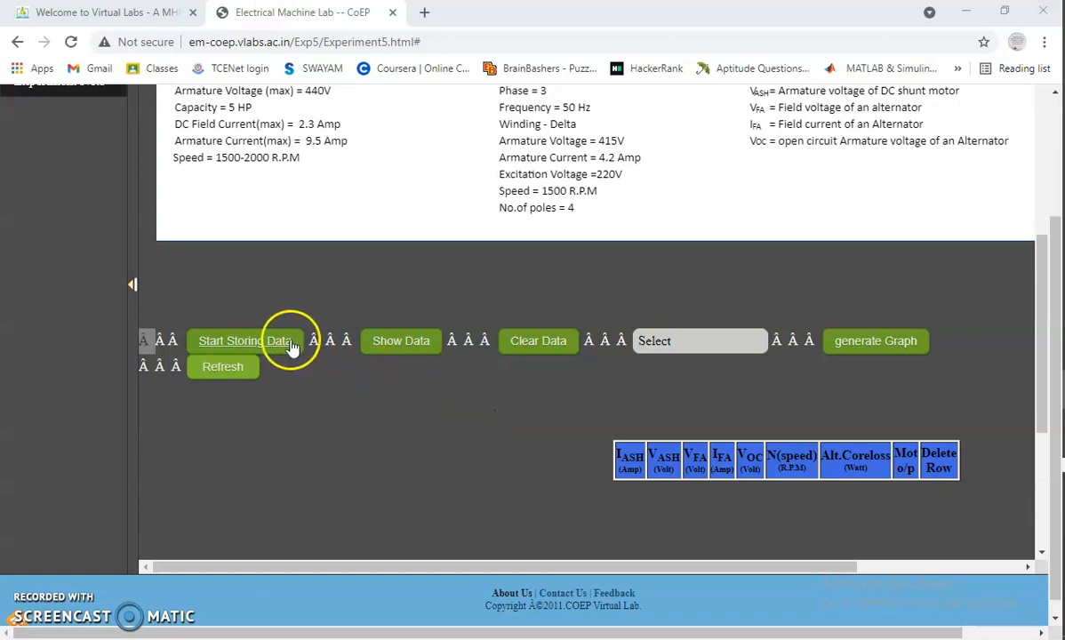
pyautogui.scroll(3)
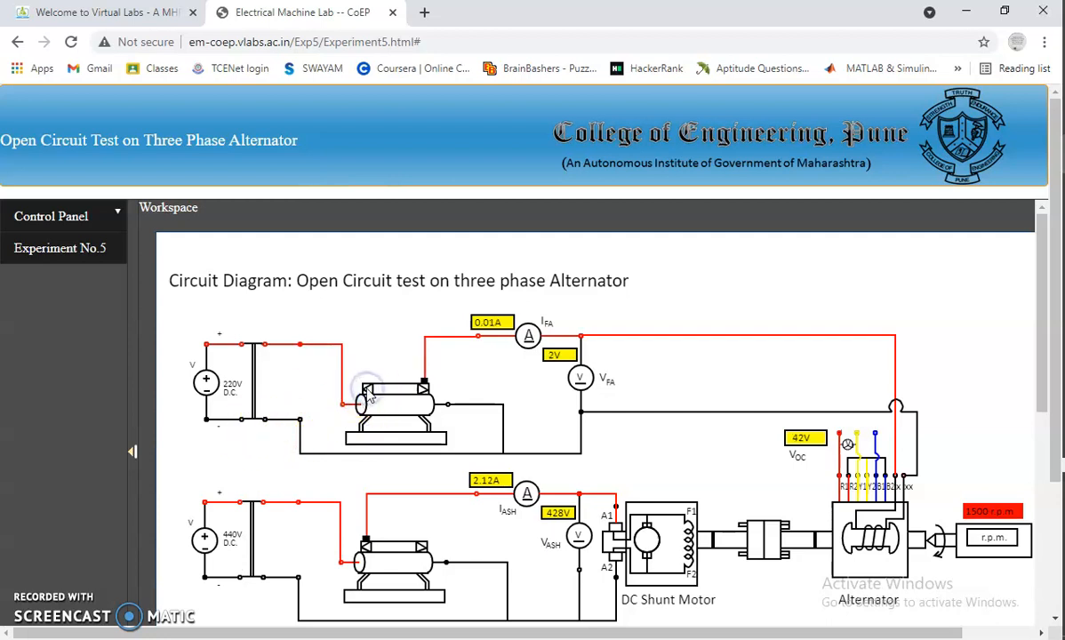
pyautogui.scroll(-3)
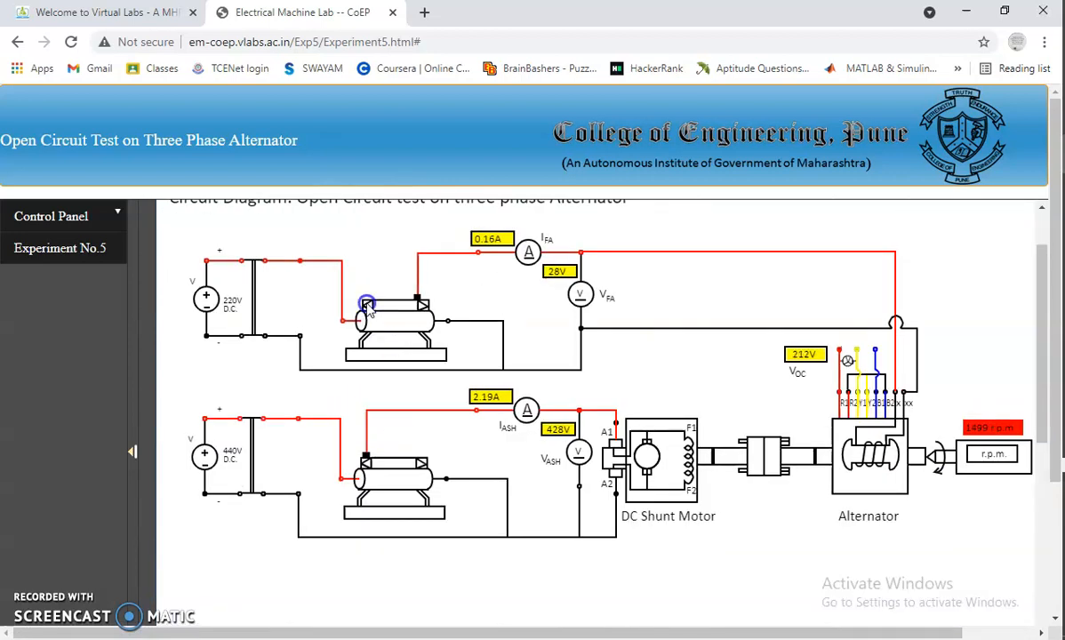
pyautogui.scroll(-3)
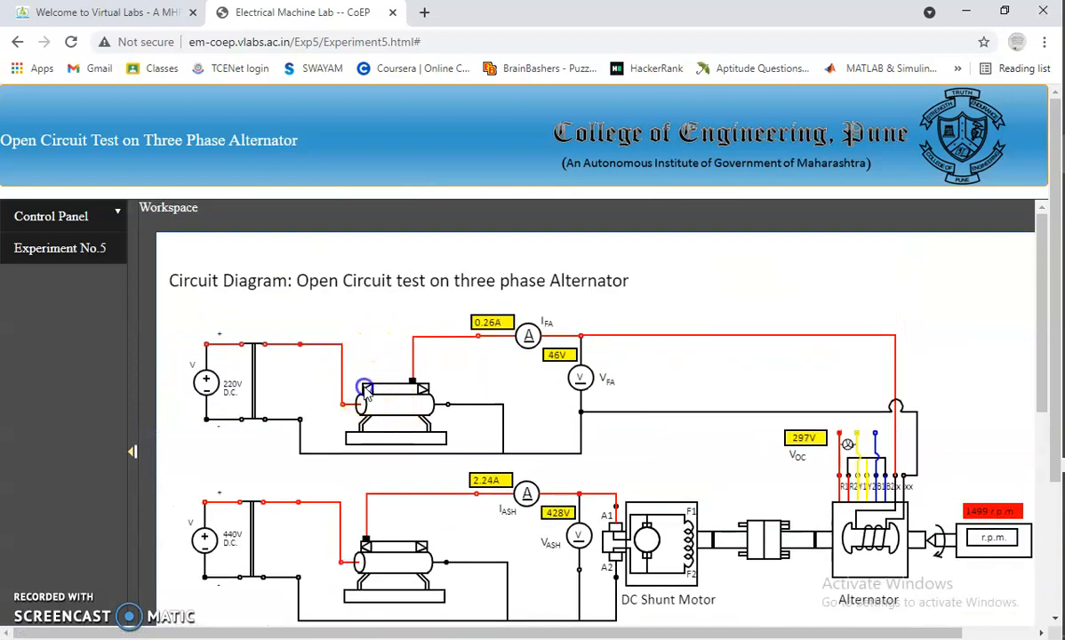
pyautogui.scroll(-3)
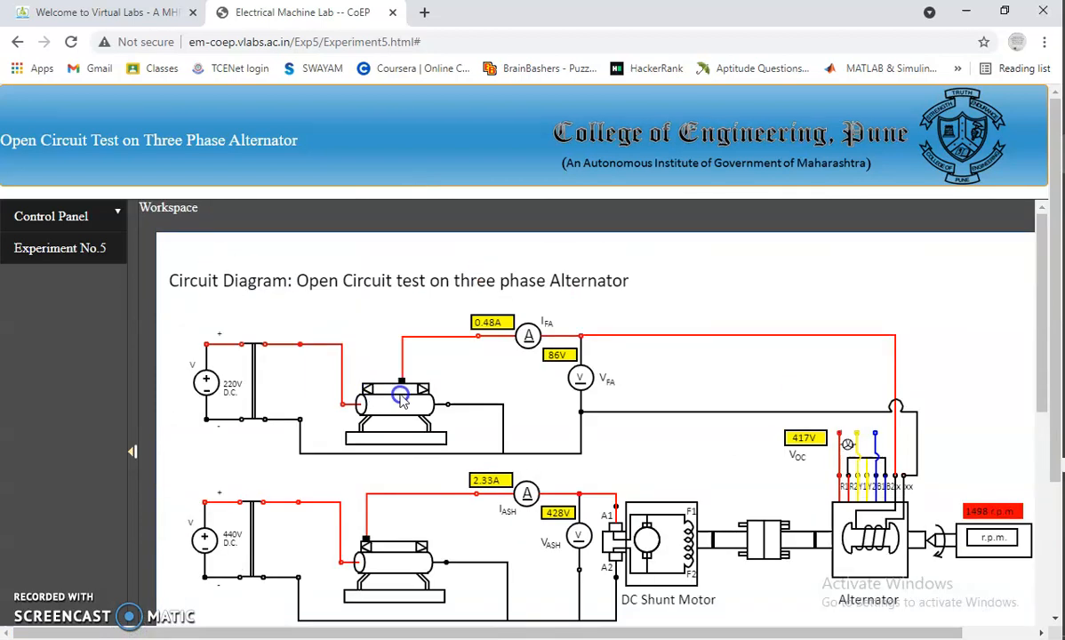
pyautogui.scroll(-3)
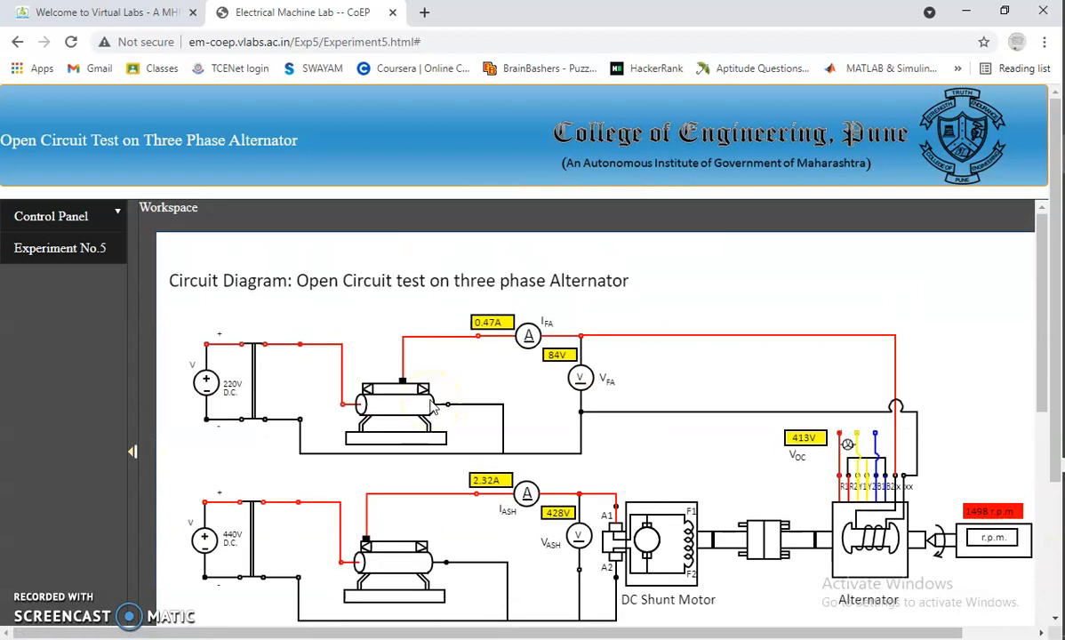
pyautogui.moveTo(36, 601)
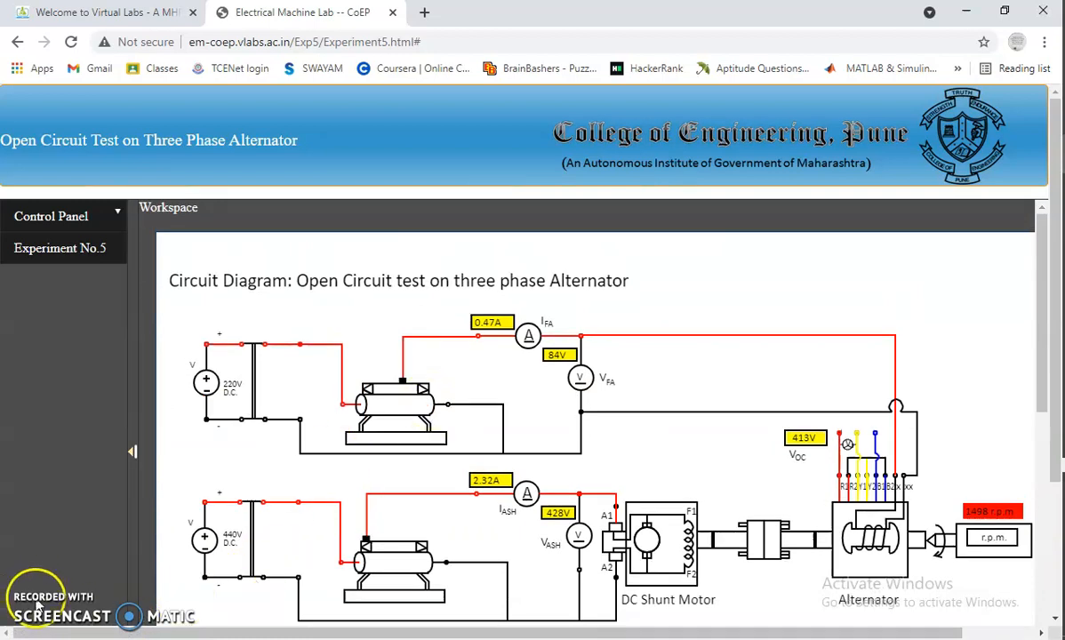
pyautogui.scroll(-3)
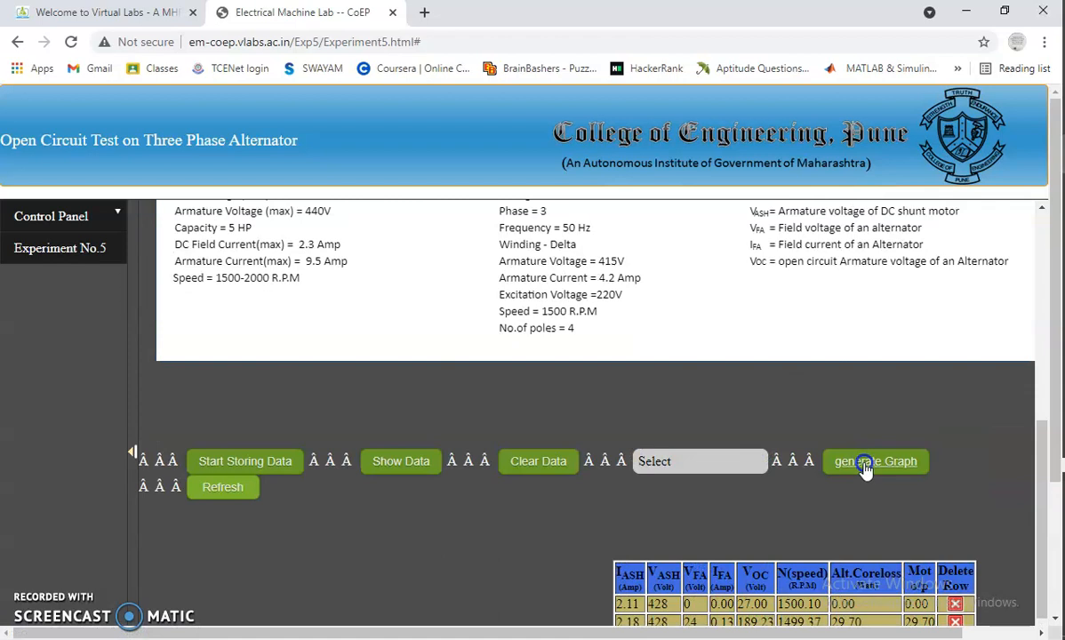
# Generate the graph of open-circuit voltage against alternator field current from the nine stored readings
pyautogui.click(875, 462)
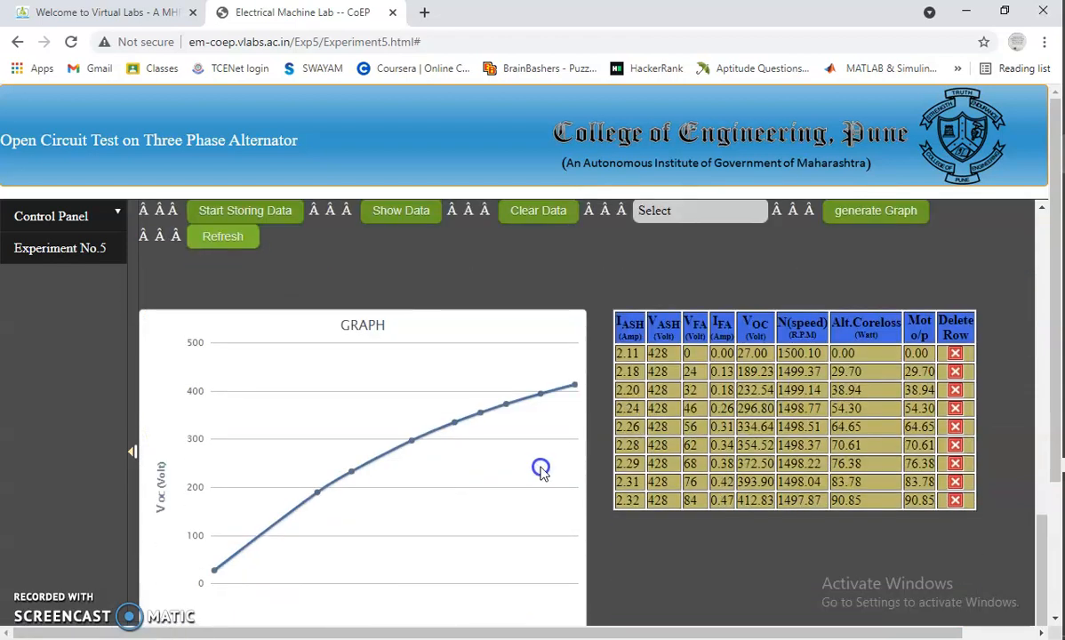
pyautogui.moveTo(153, 380)
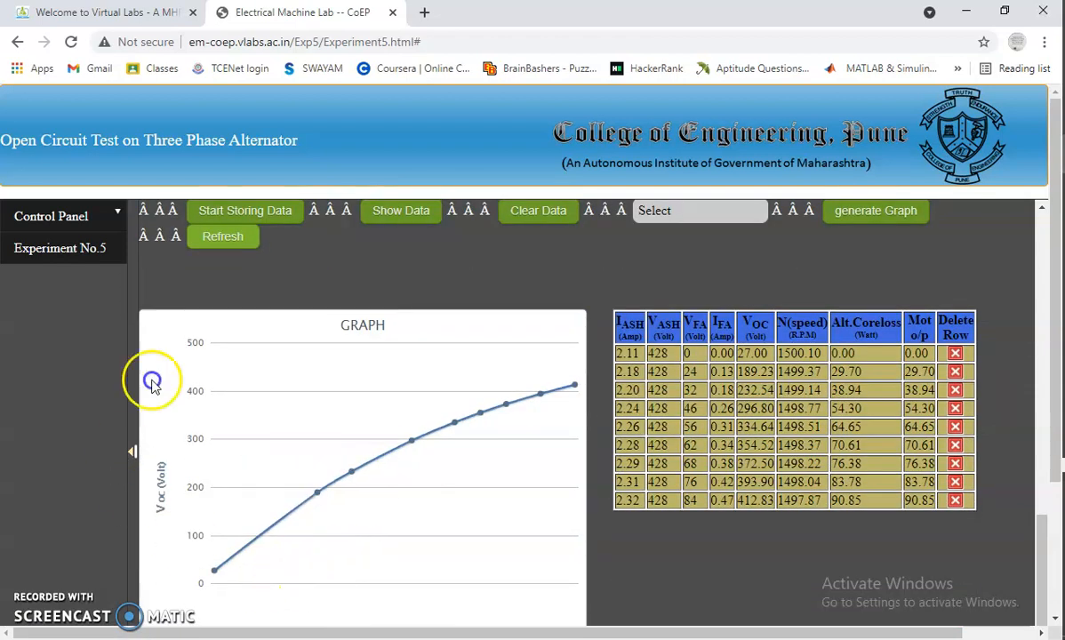
pyautogui.scroll(-3)
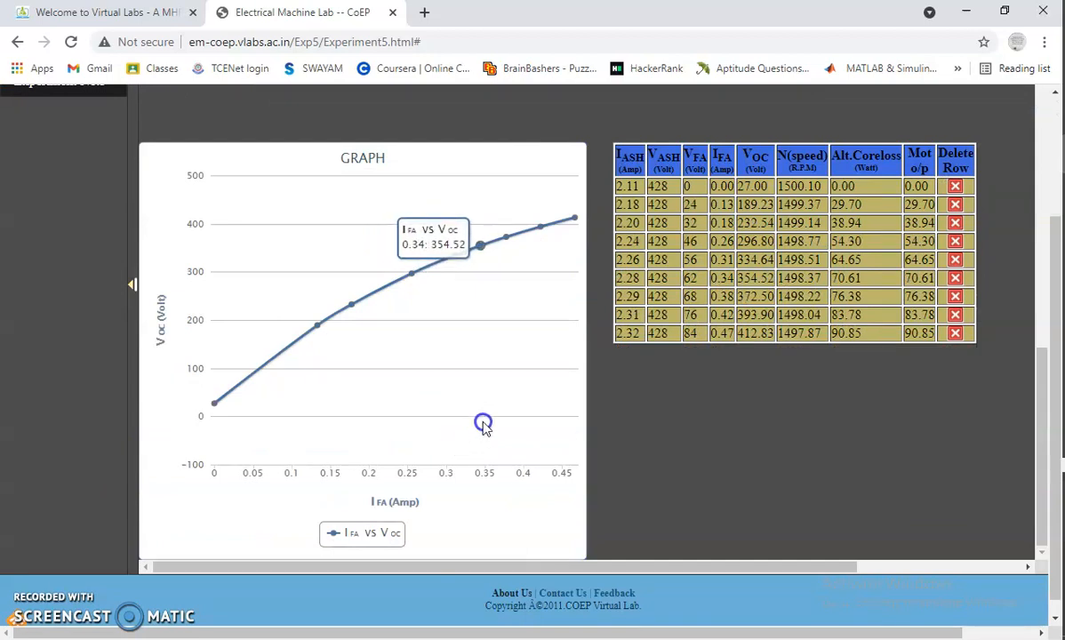
pyautogui.moveTo(405, 508)
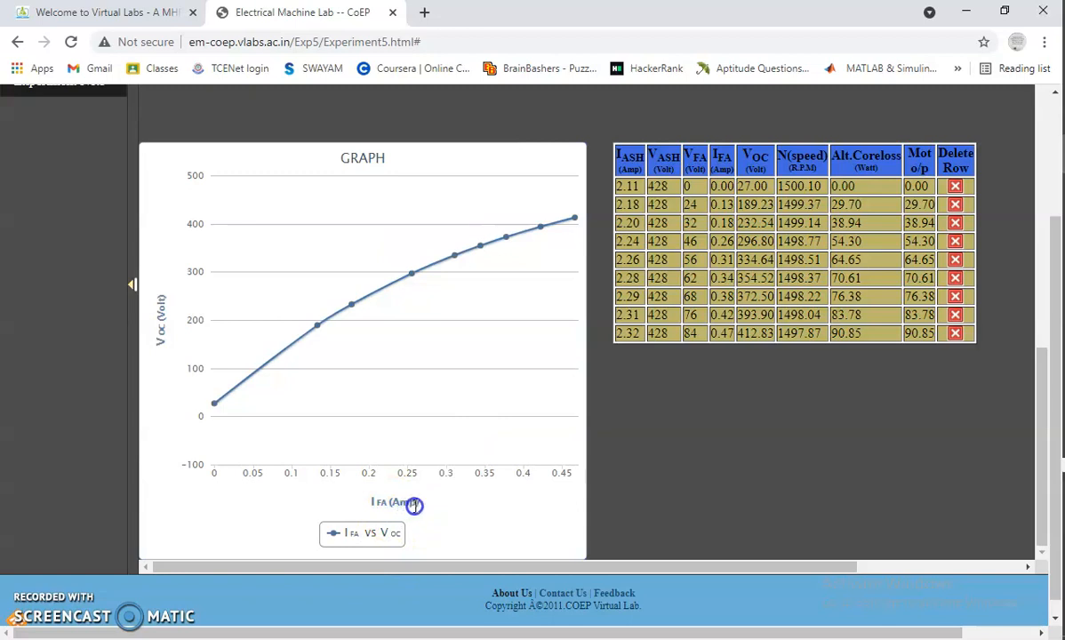
pyautogui.moveTo(443, 471)
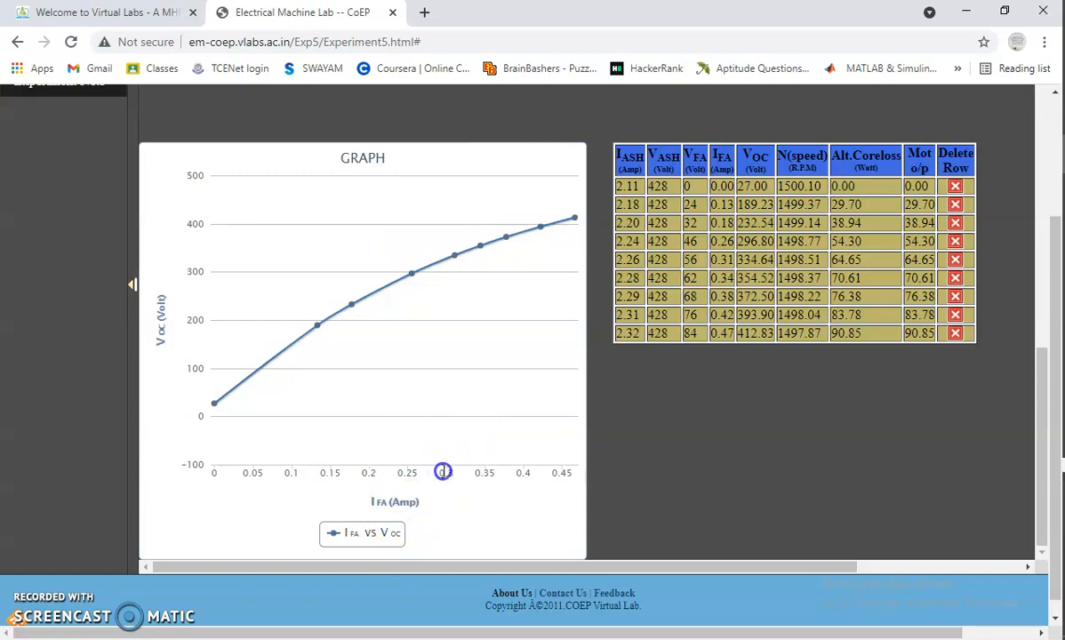
pyautogui.moveTo(180, 420)
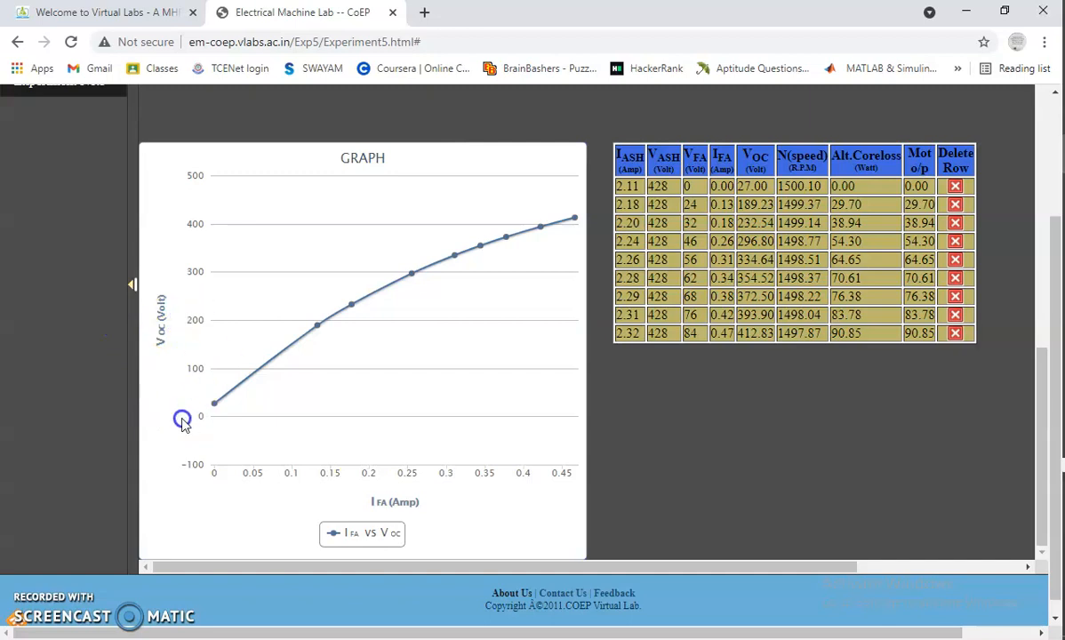
pyautogui.moveTo(181, 331)
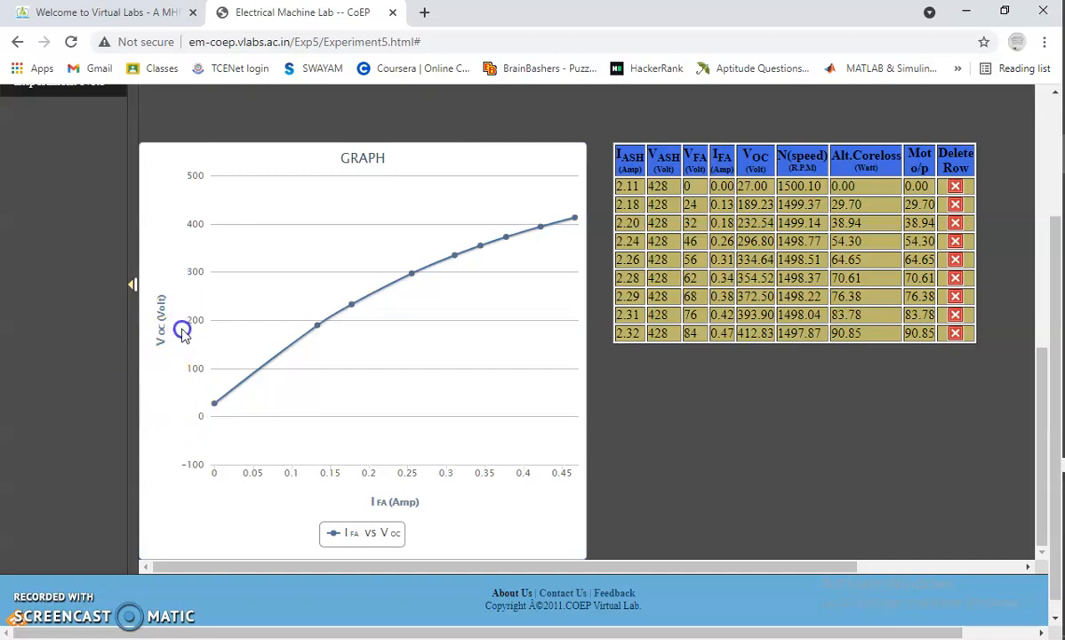
pyautogui.moveTo(405, 198)
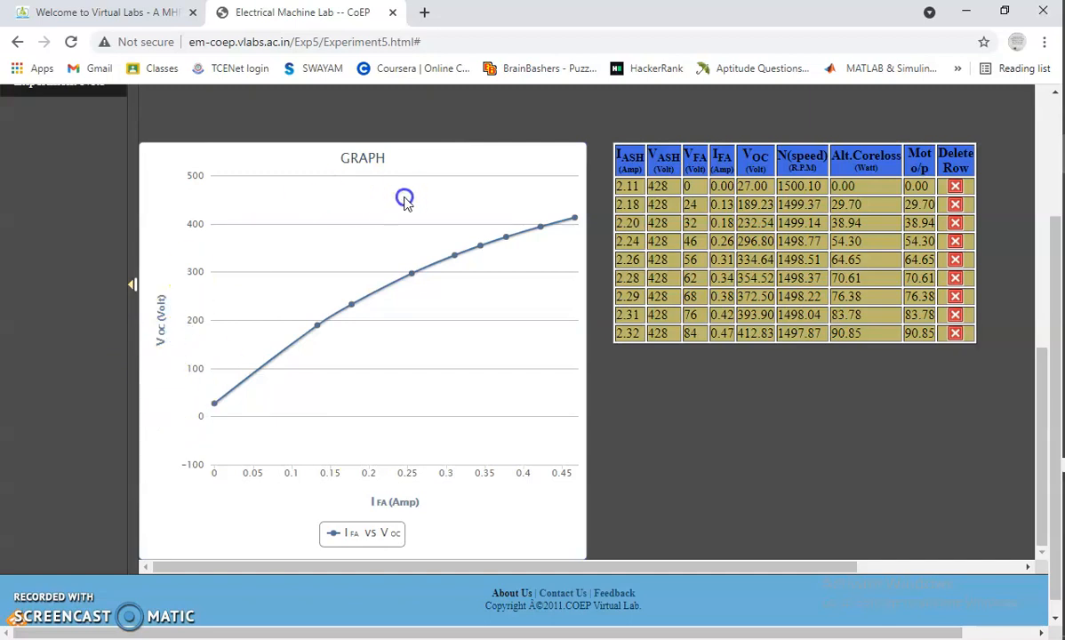
pyautogui.moveTo(558, 221)
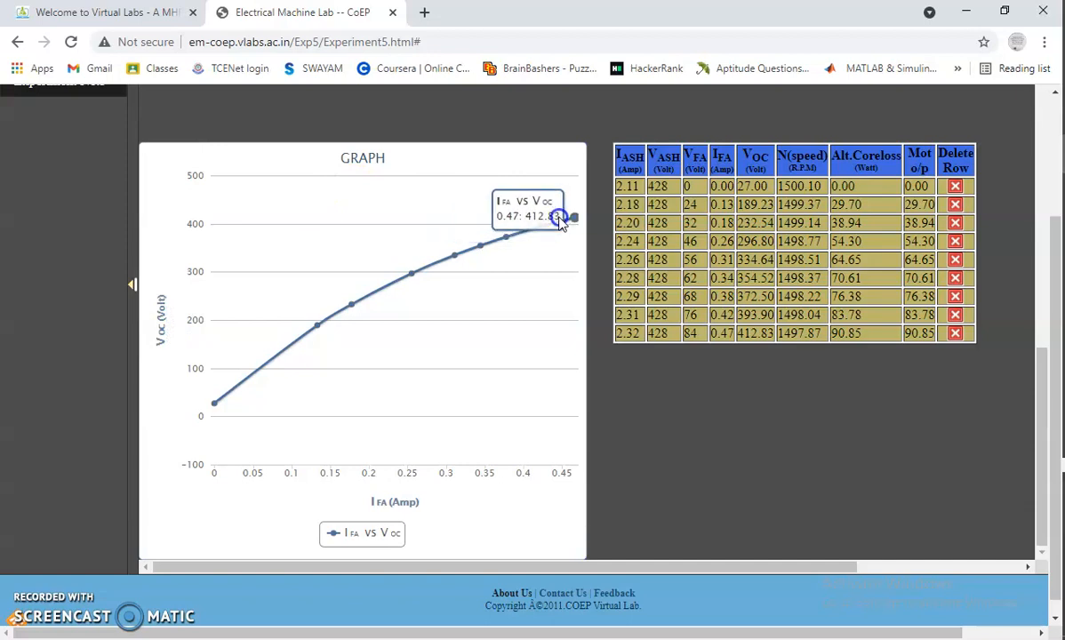
pyautogui.moveTo(586, 245)
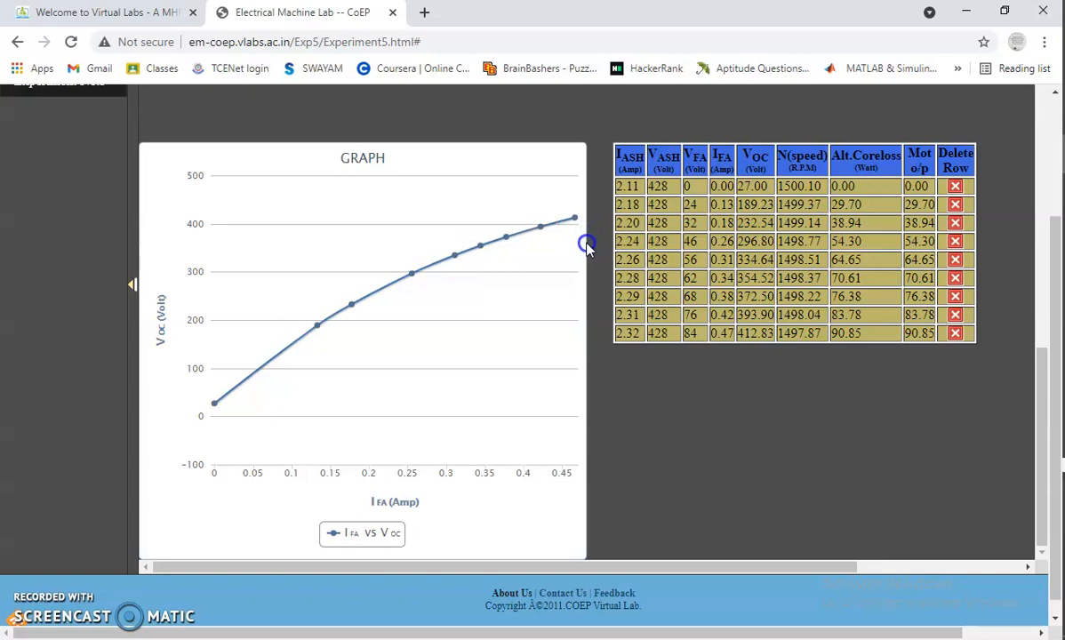
pyautogui.moveTo(583, 252)
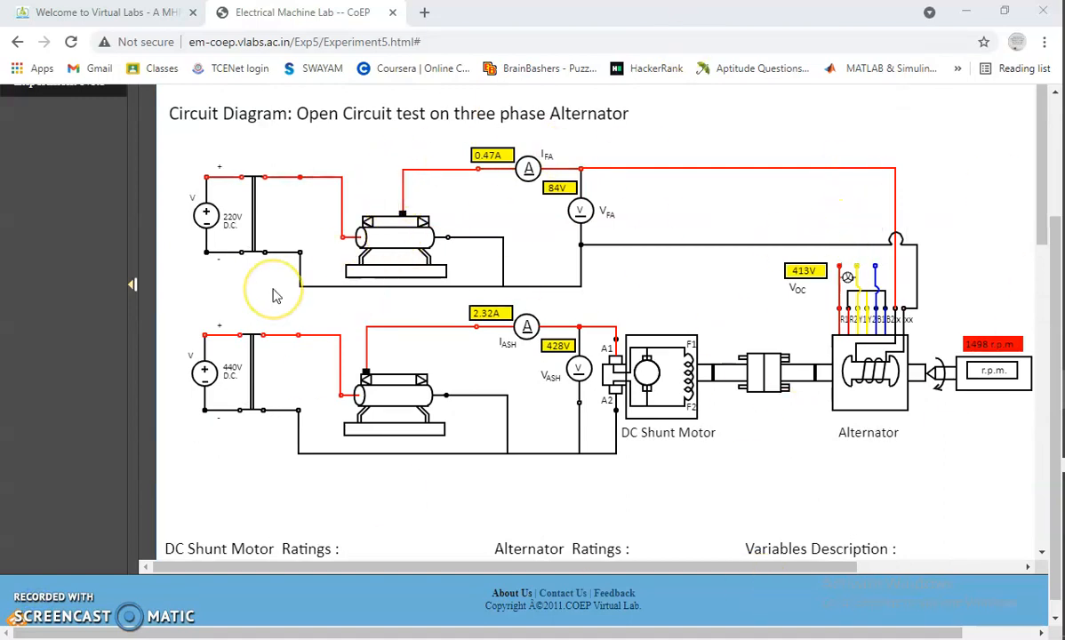
pyautogui.moveTo(182, 233)
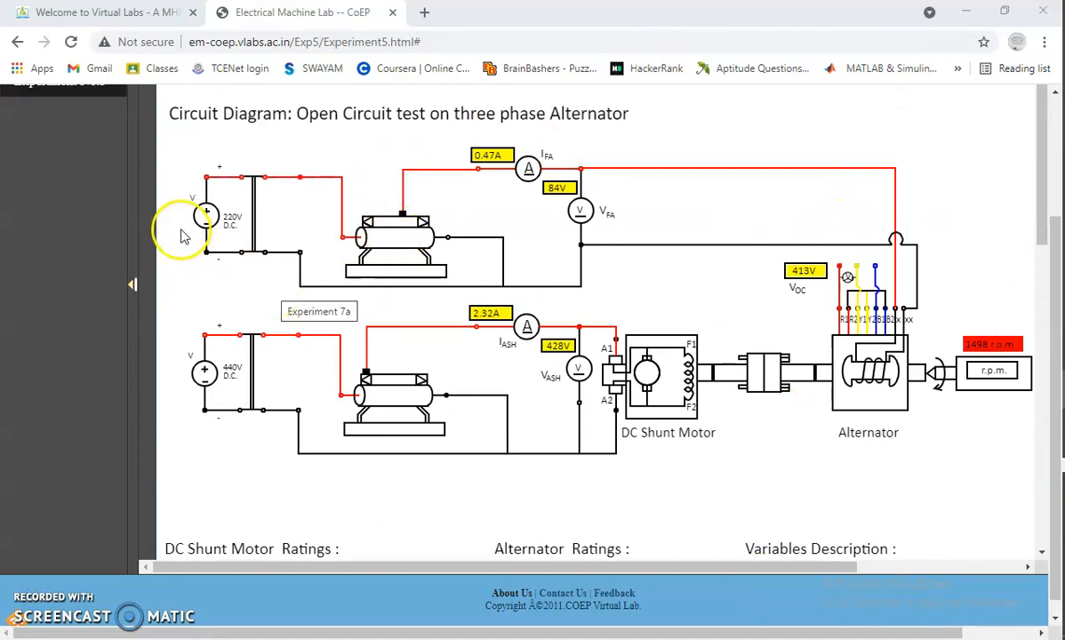
pyautogui.moveTo(428, 228)
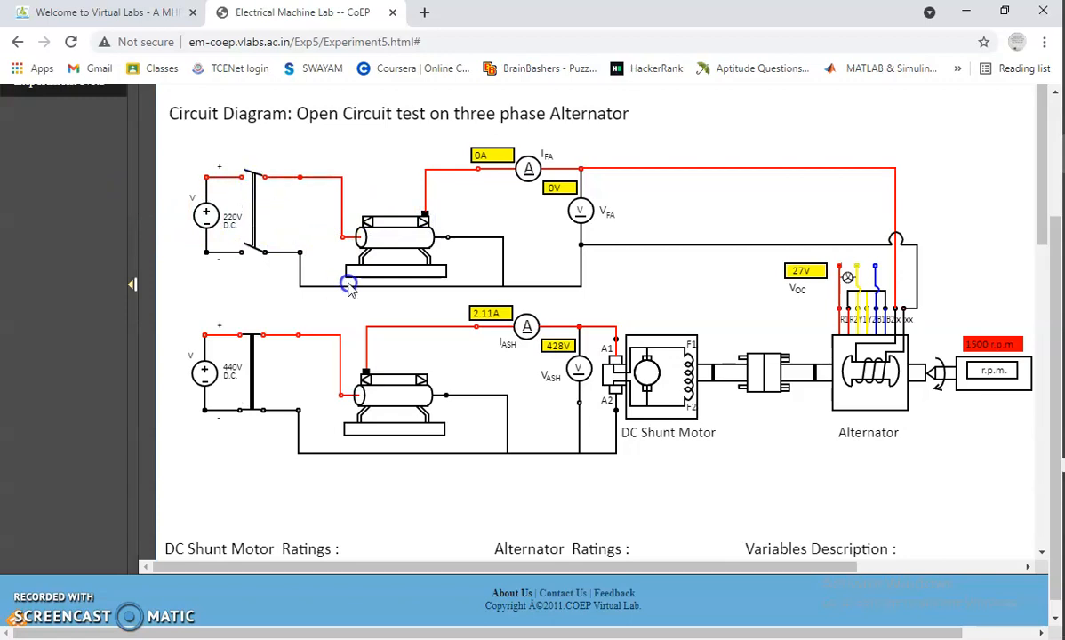
# Scroll the page toward the circuit diagram after cutting the alternator field to 0 A
pyautogui.scroll(-3)
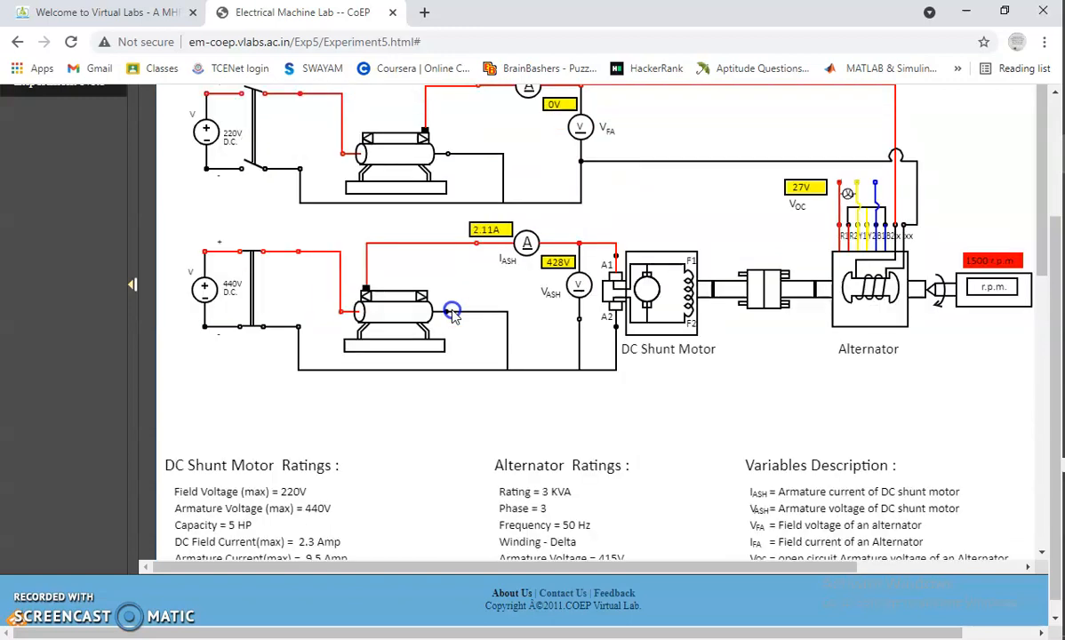
pyautogui.moveTo(1031, 324)
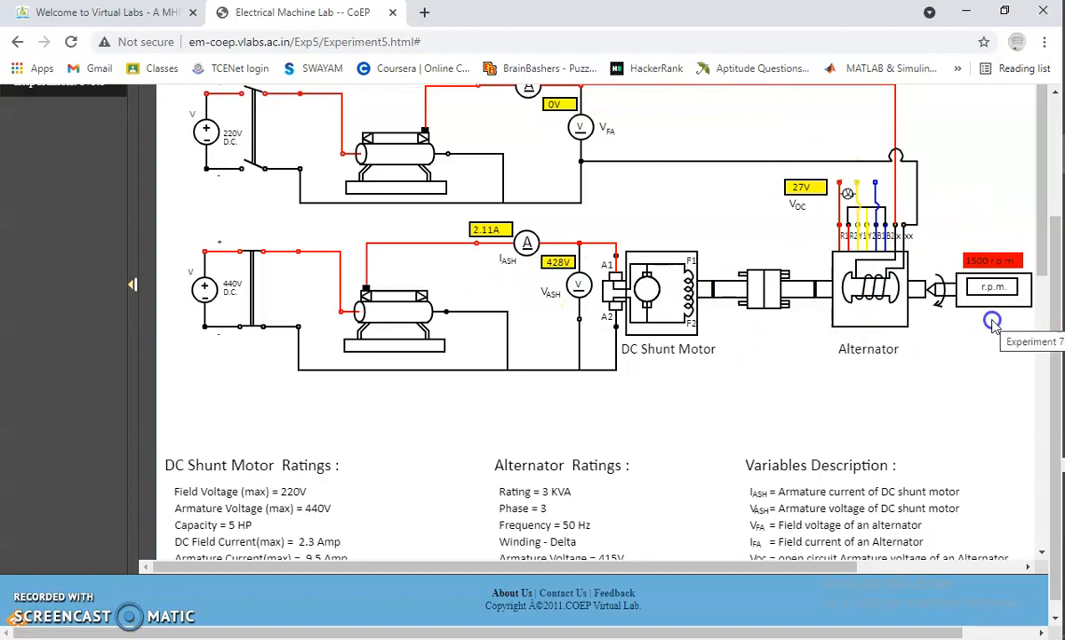
pyautogui.moveTo(421, 295)
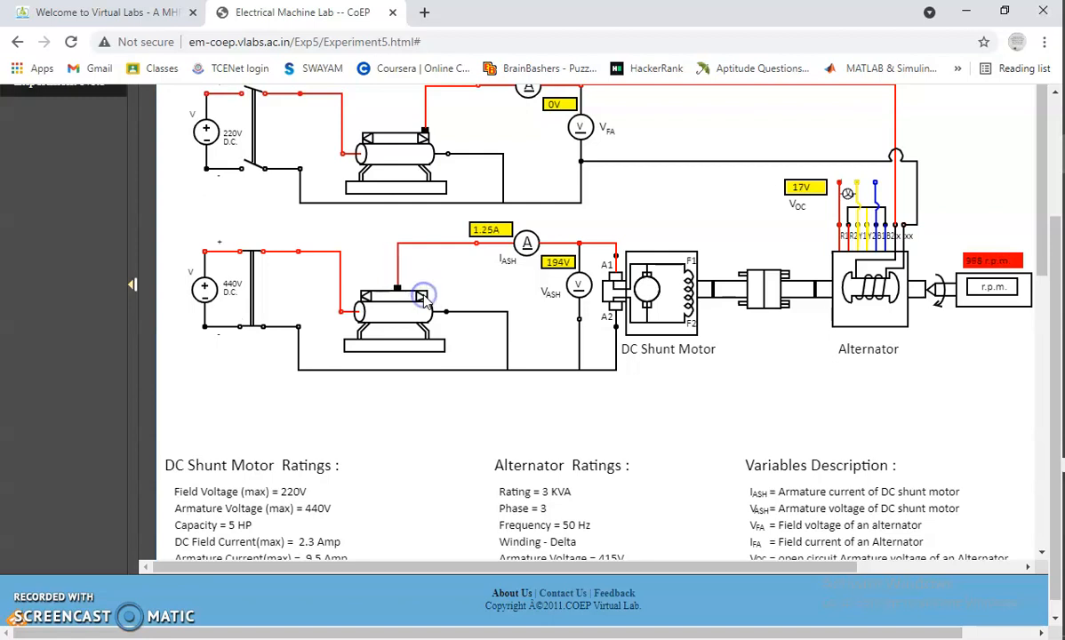
# Turn the motor armature rheostat down so armature voltage, speed and alternator voltage fall to 0
pyautogui.click(423, 295)
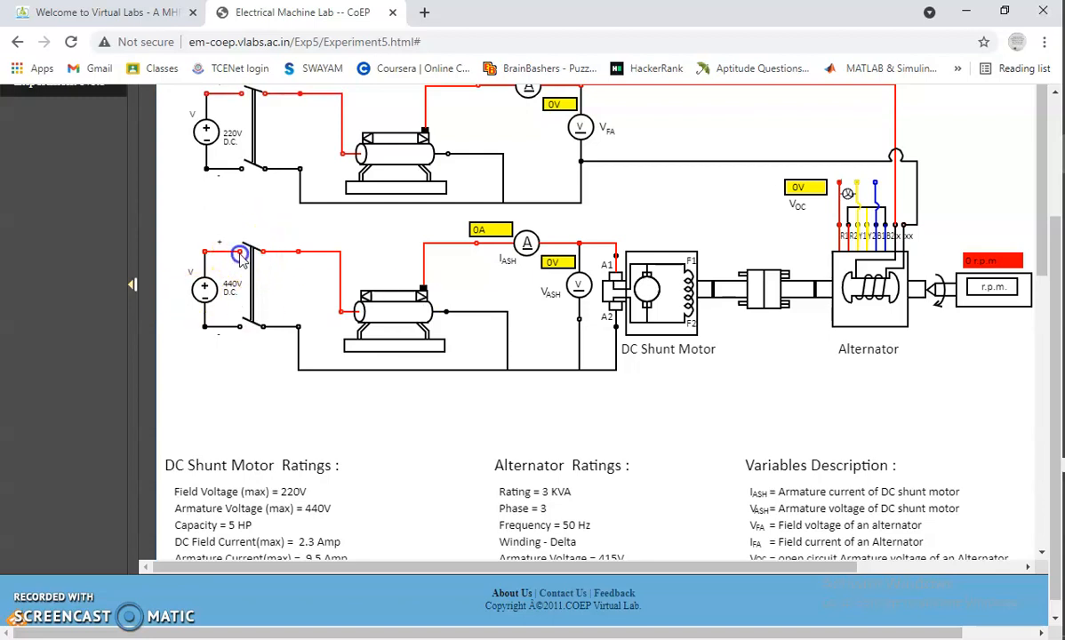
pyautogui.moveTo(309, 316)
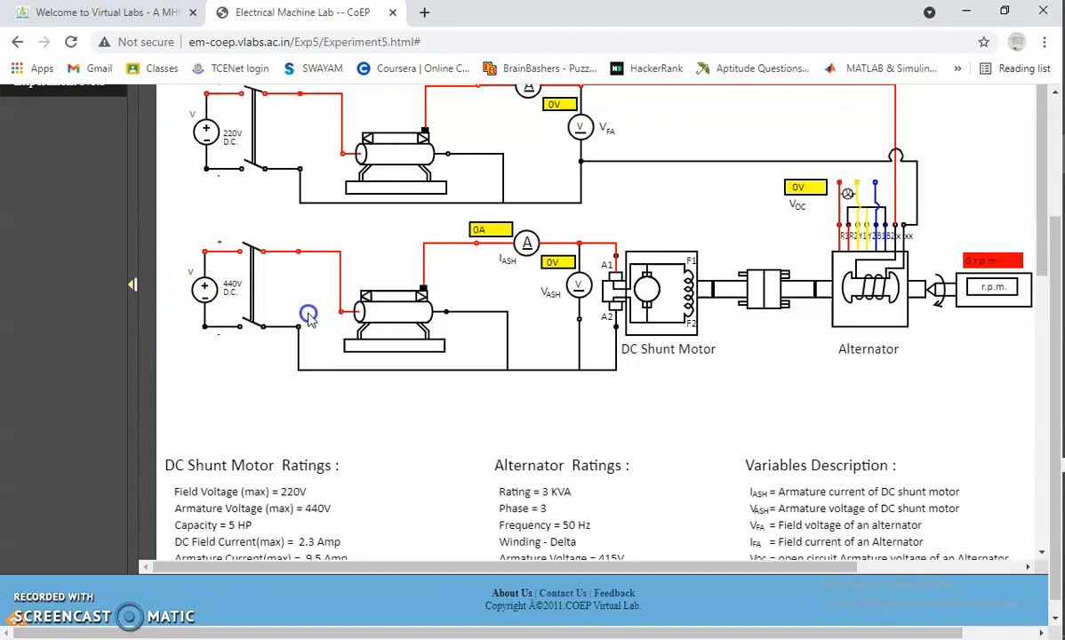